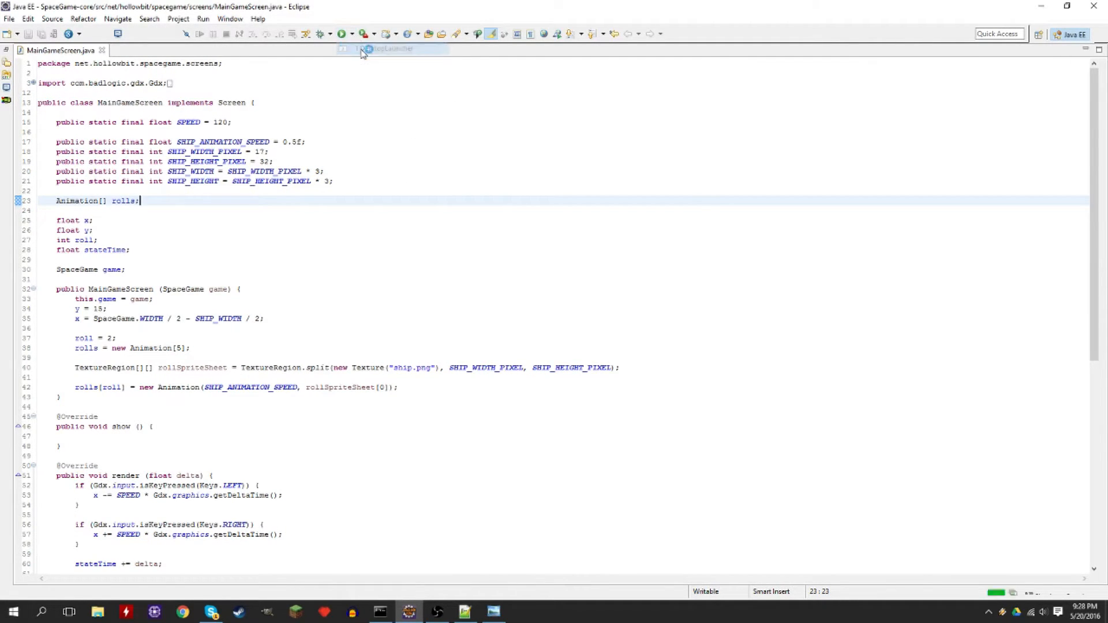
Test-run SpaceGame, steer the ship sideways, then close the game window.
click(341, 33)
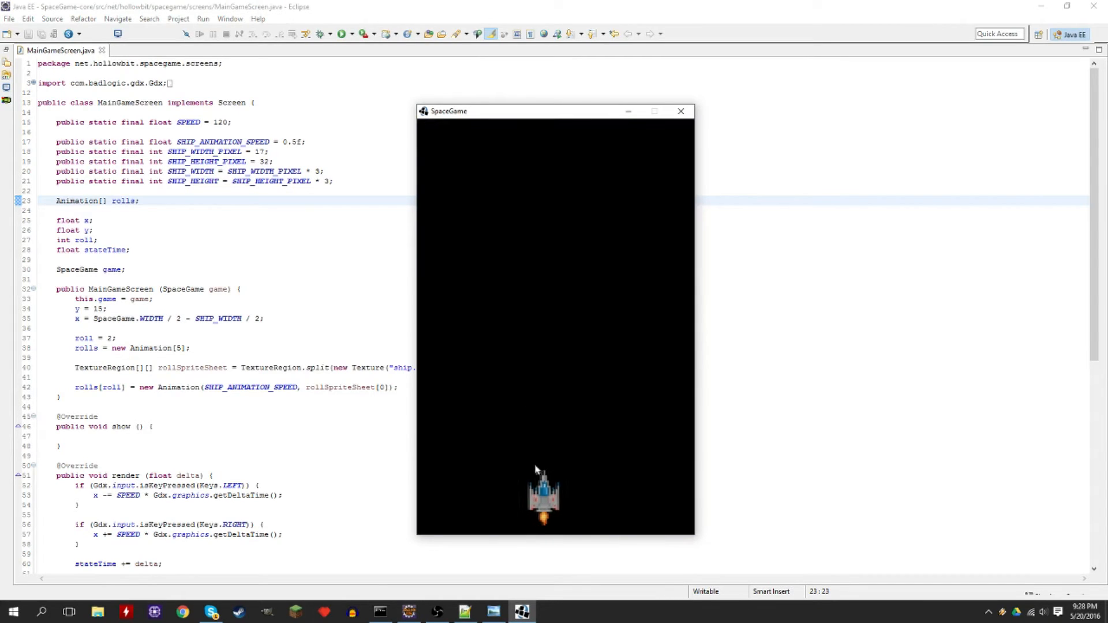
key(Left)
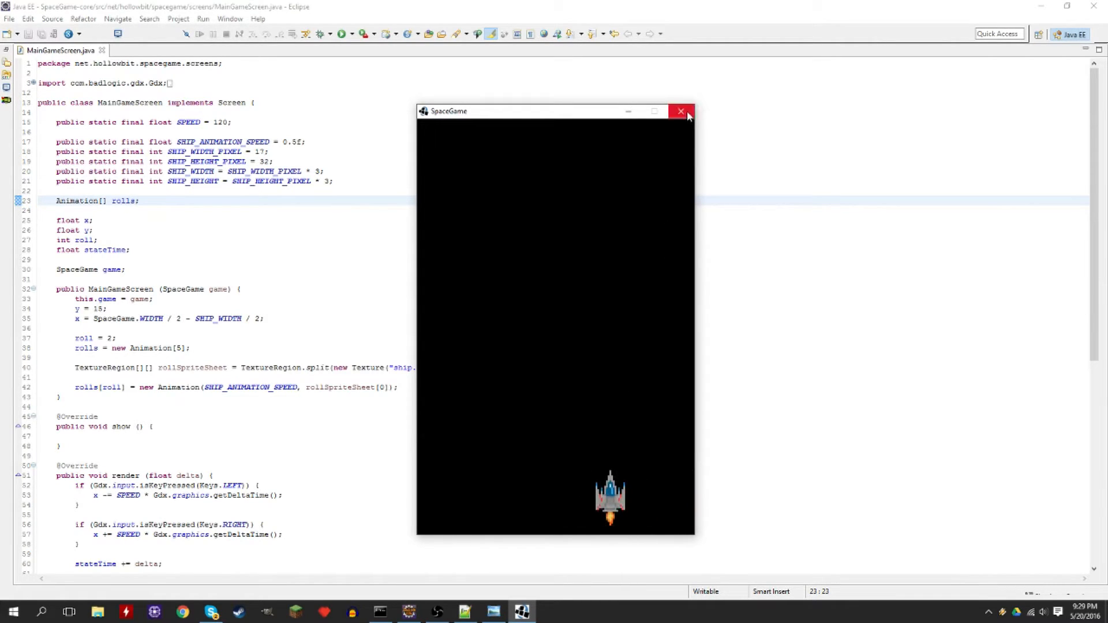
click(681, 112)
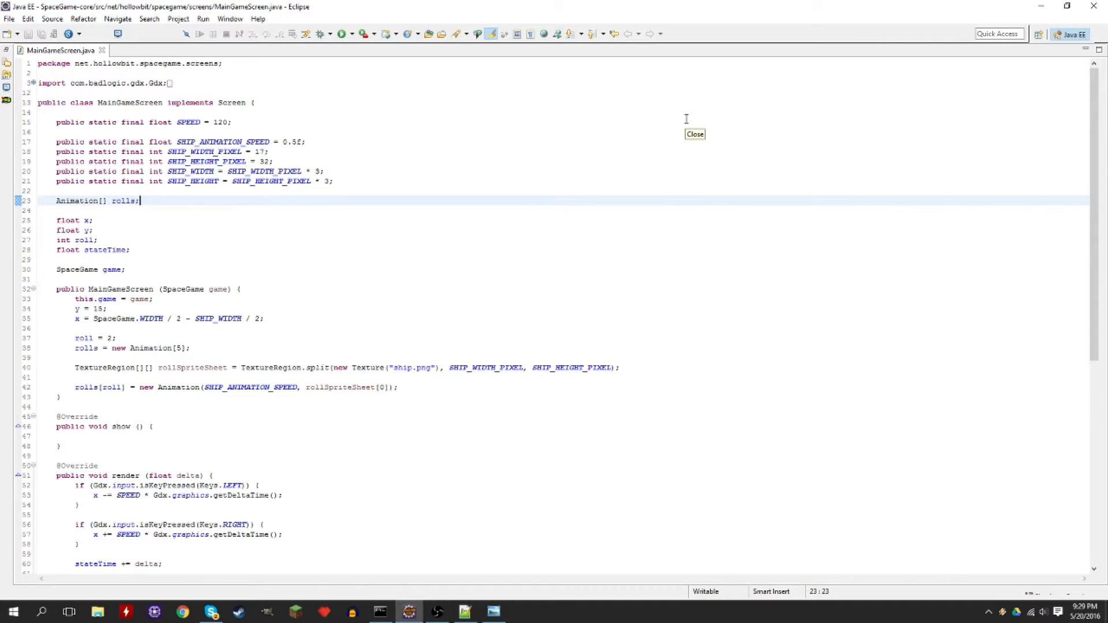
click(693, 134)
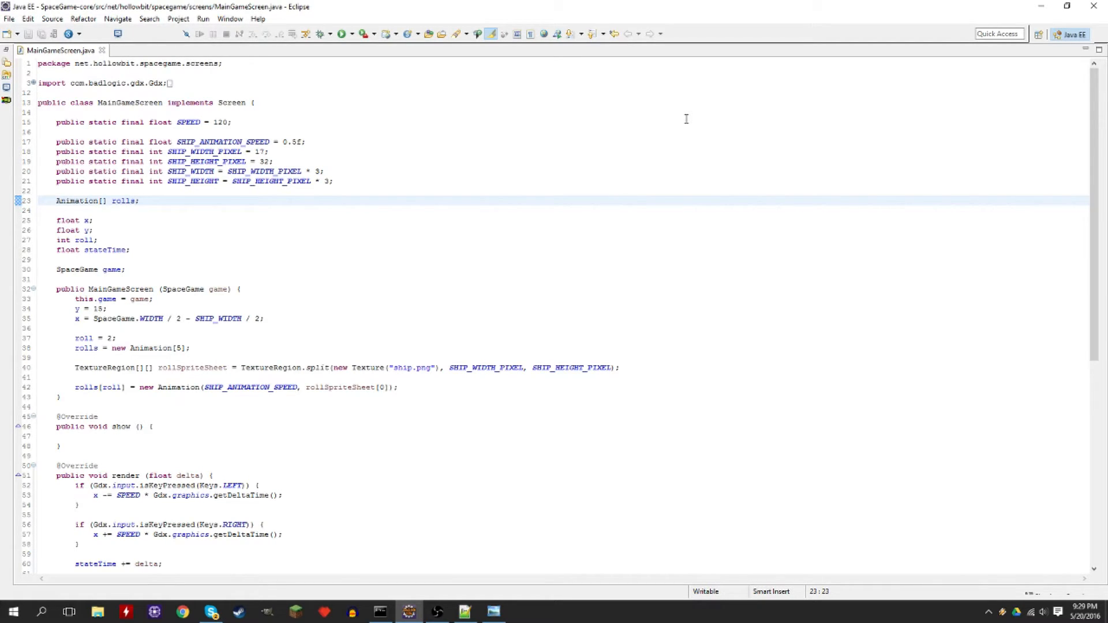
mouse_move(581, 135)
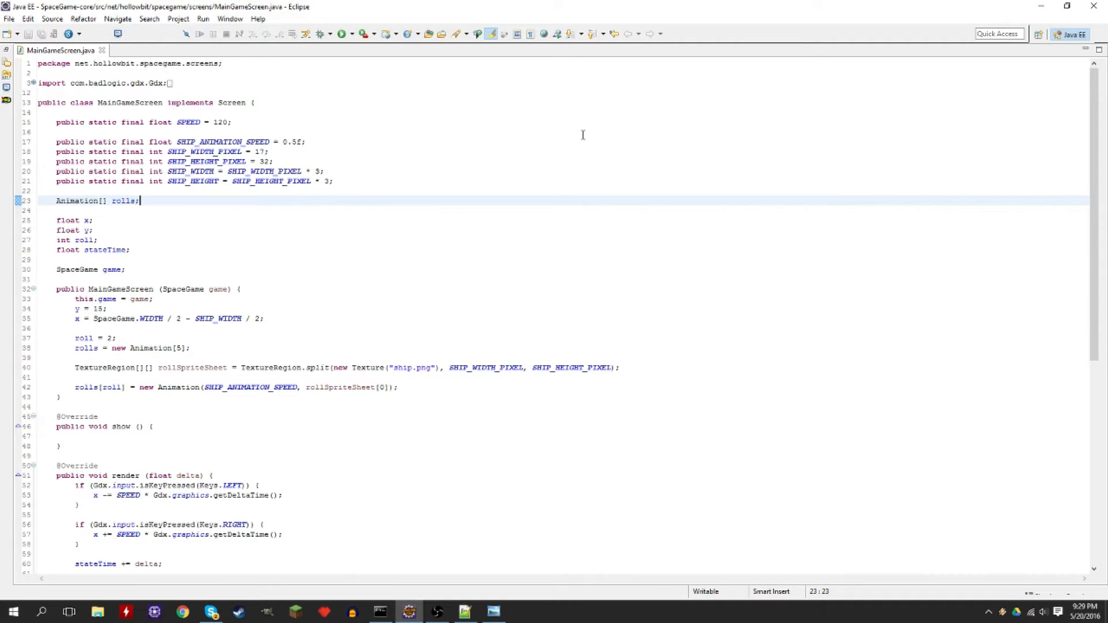
mouse_move(335, 199)
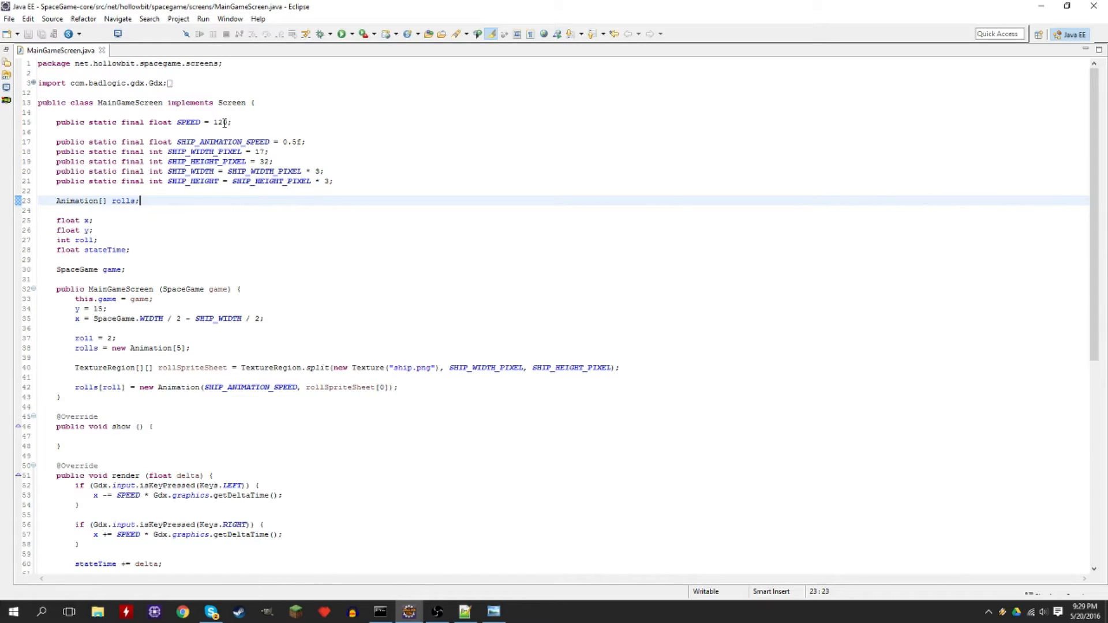
Change SPEED from 120 to 300, relaunch, start Play and steer left at the new speed.
click(222, 122)
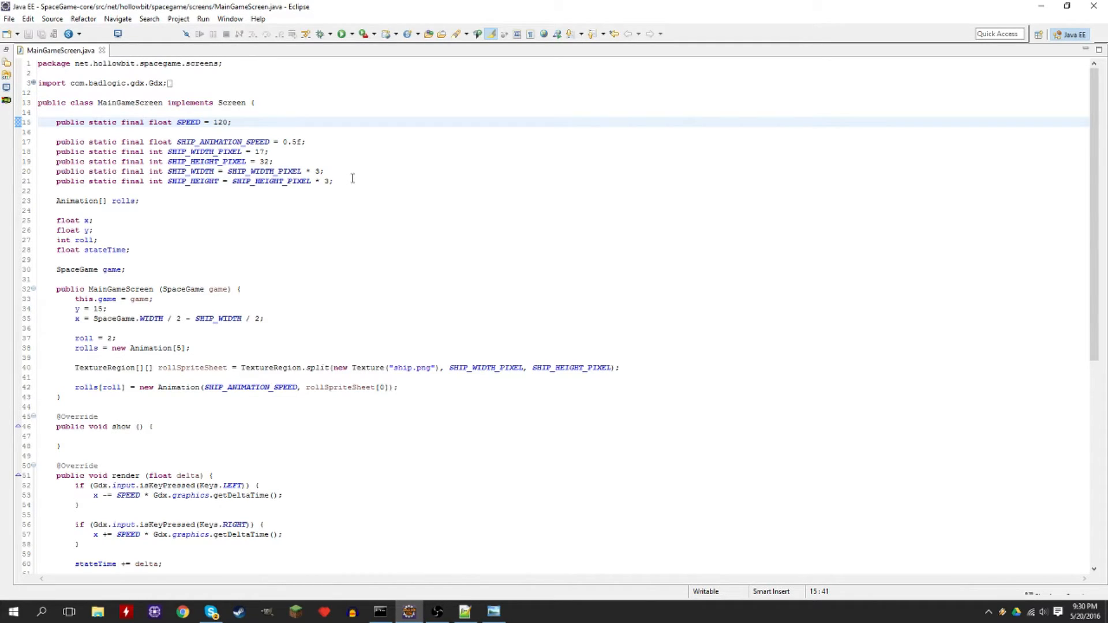
key(BackSpace)
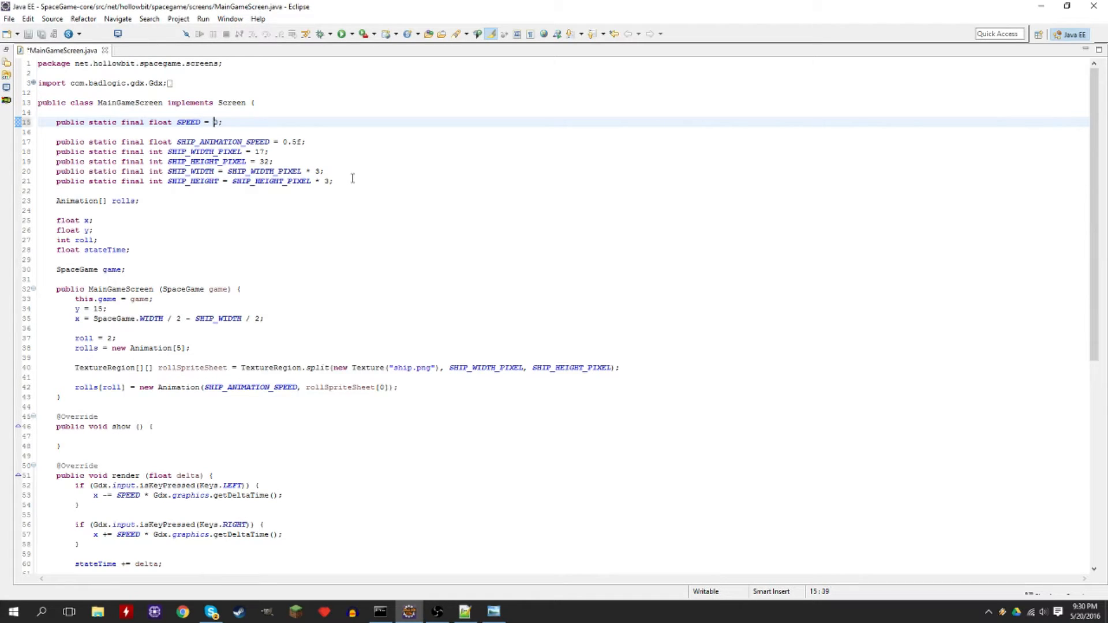
text(00)
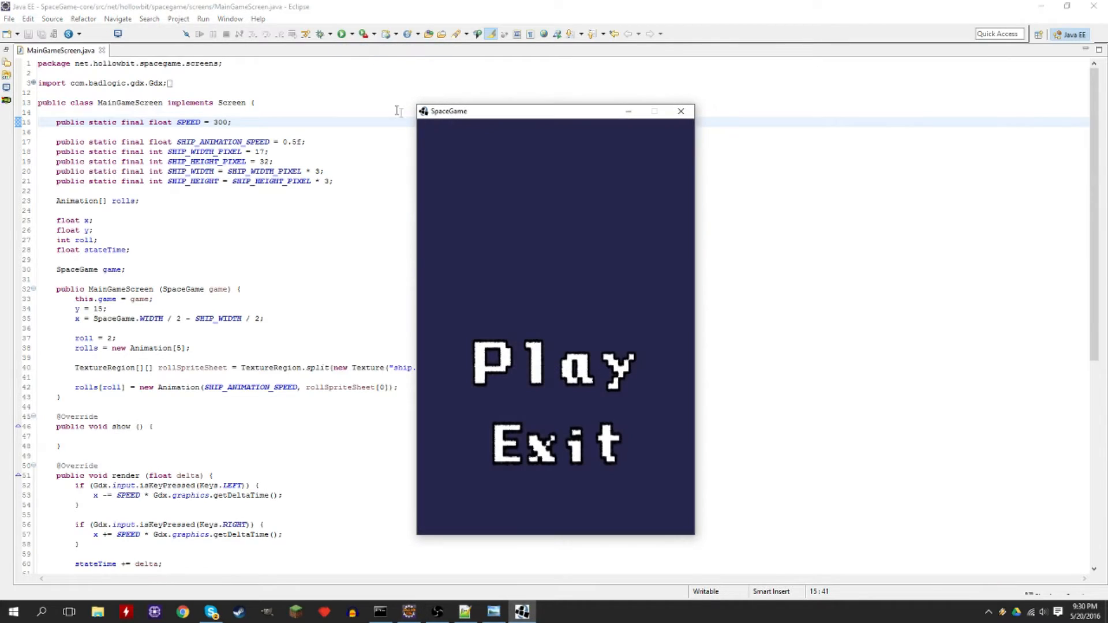
click(553, 363)
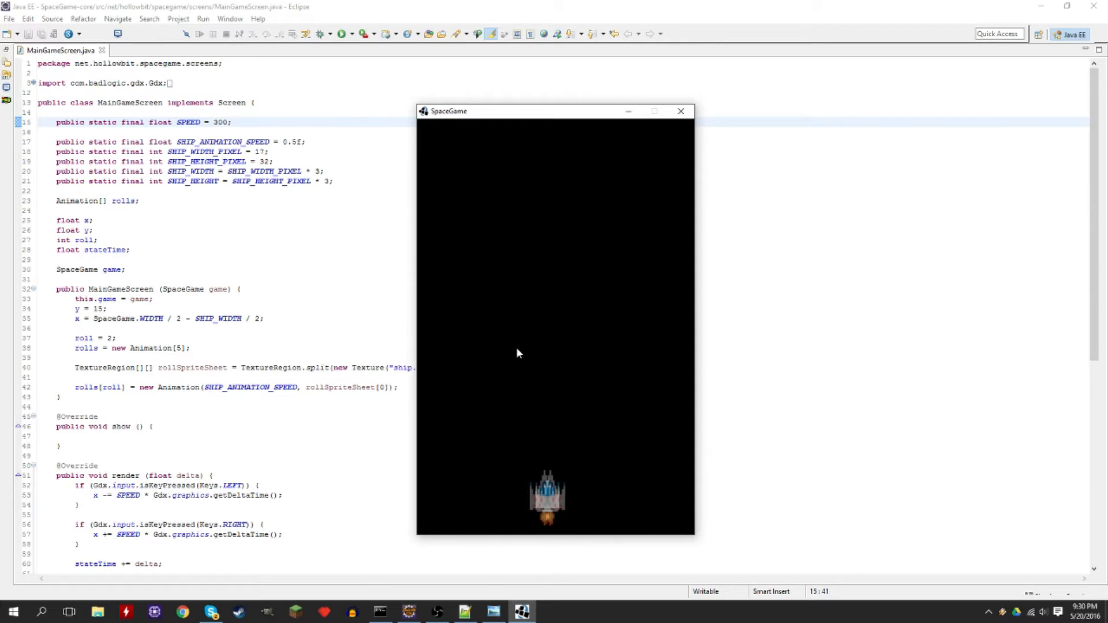
key(Left)
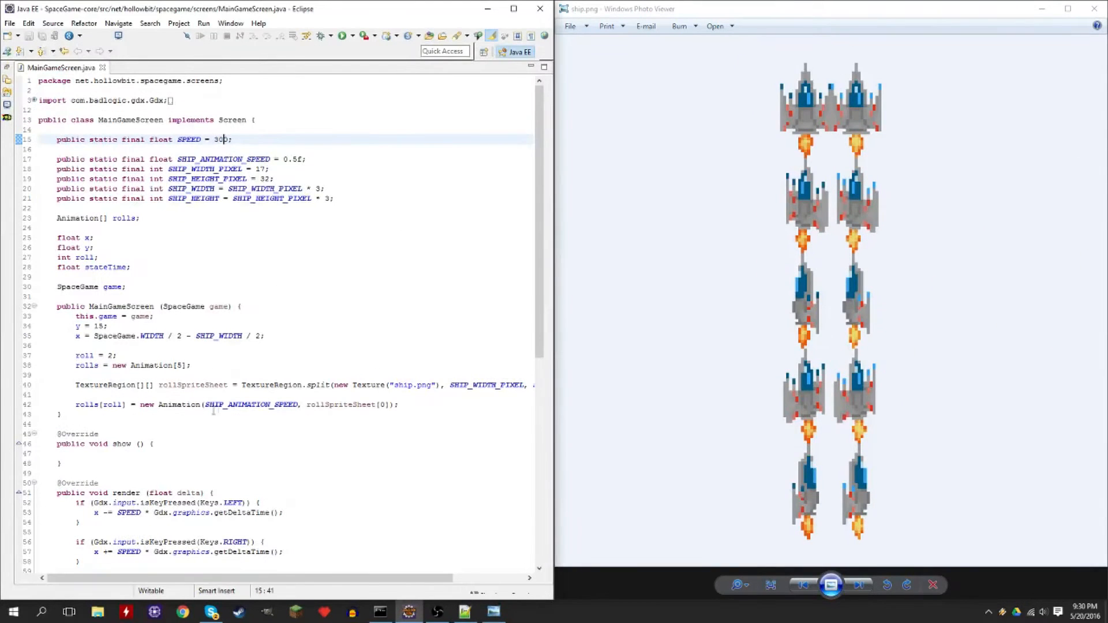
Duplicate the rolls[roll] animation line into rolls[0] through rolls[4] in the constructor.
scroll(down, 3)
text(2)
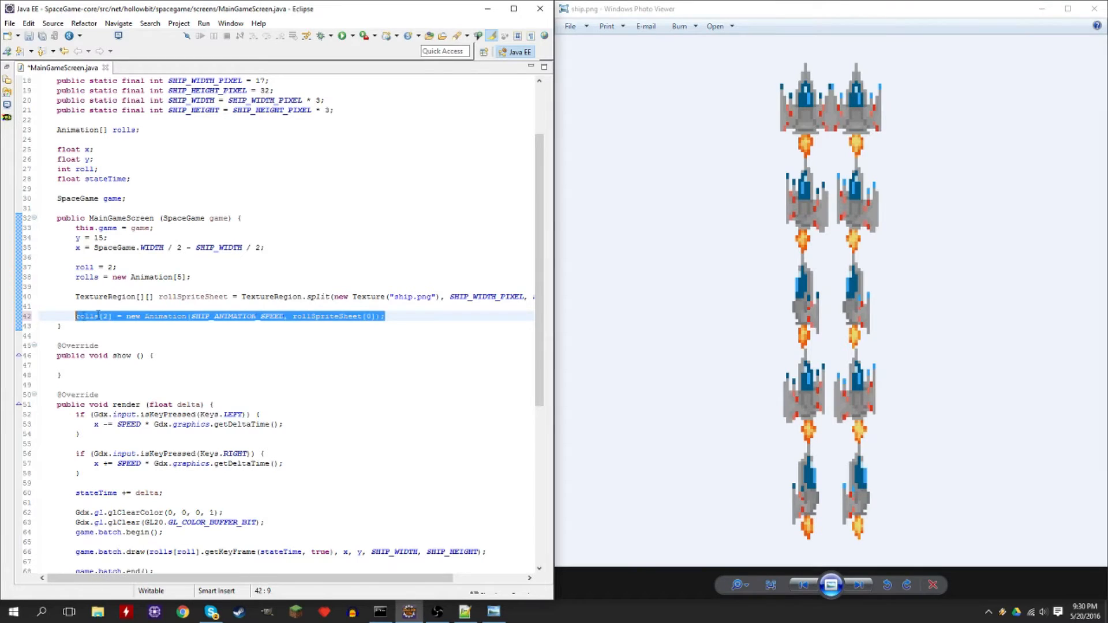
click(166, 306)
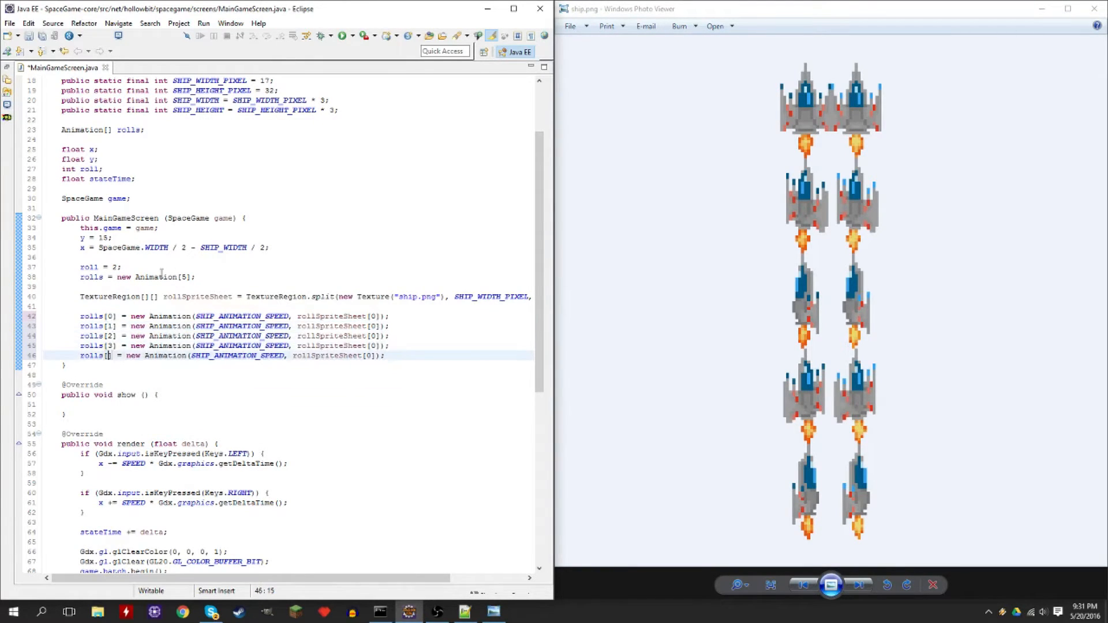
text(4)
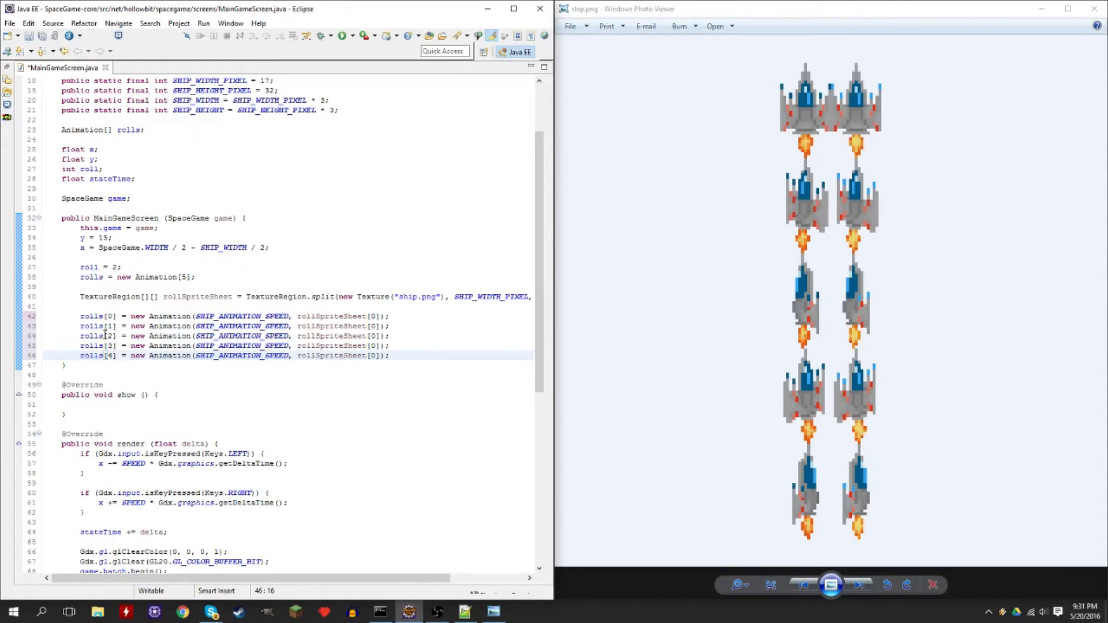
double_click(90, 336)
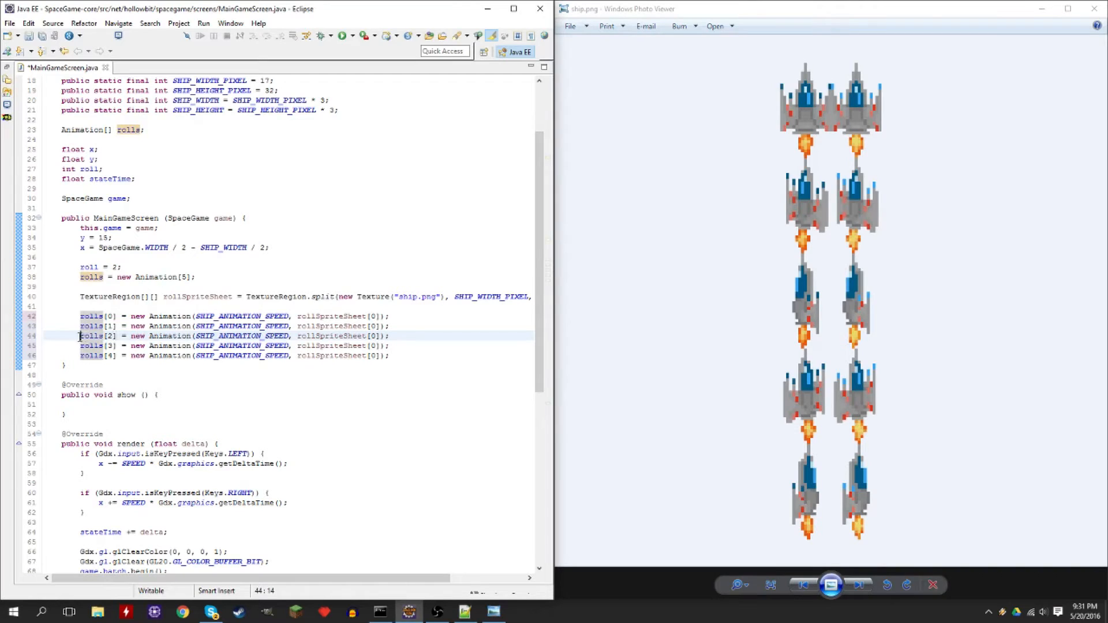
drag(79, 336, 389, 345)
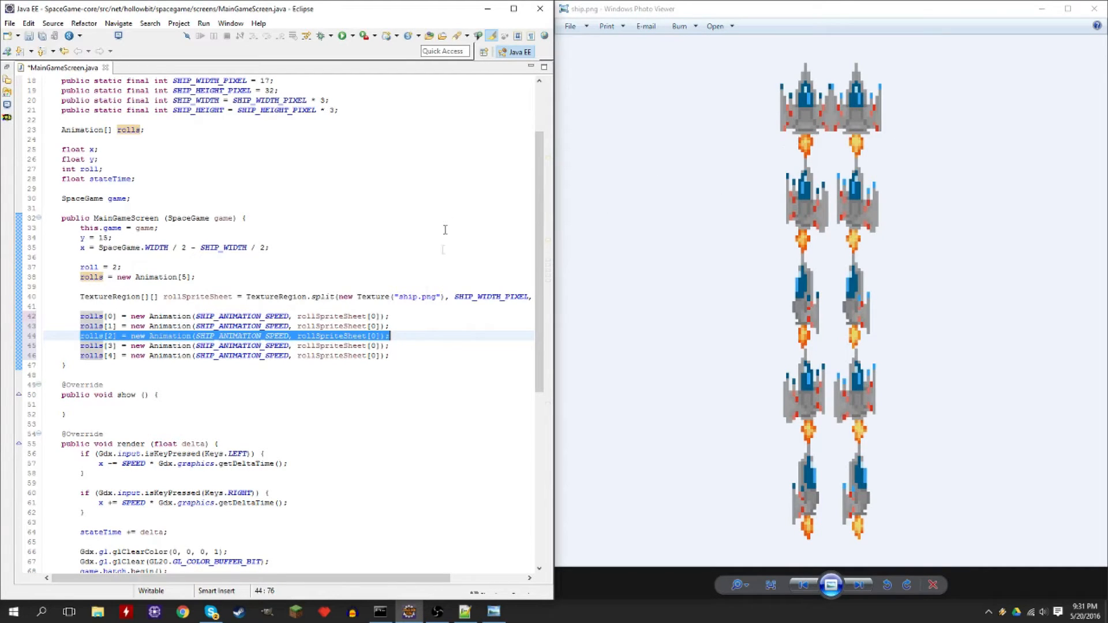
mouse_move(846, 209)
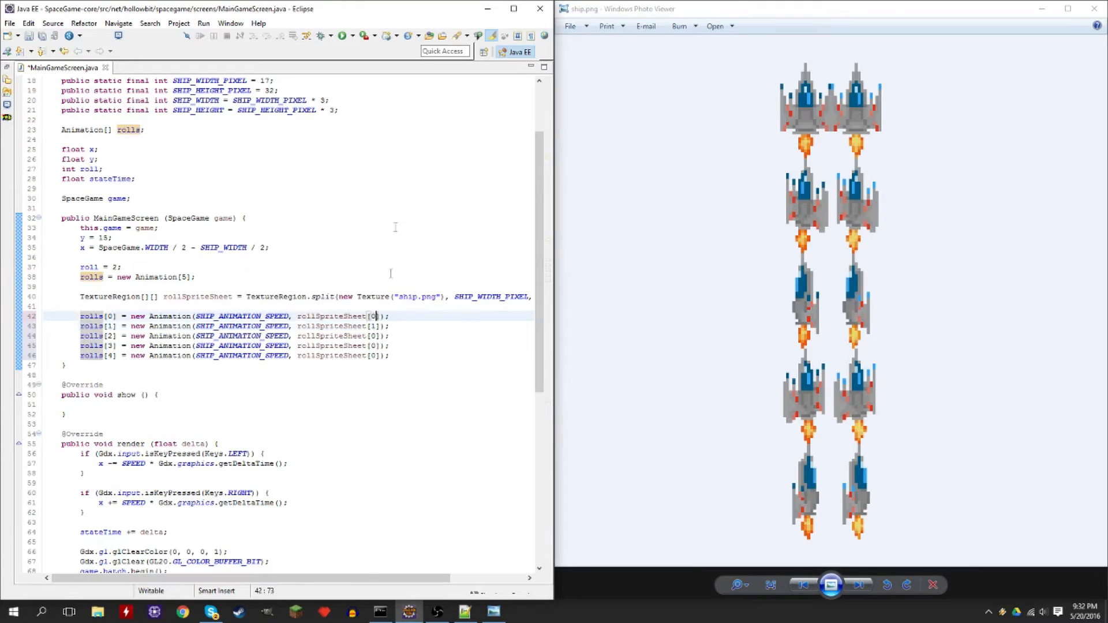
Set rollSpriteSheet rows to 2, 1, 0, 3, 4 with comments All left, No tilt, Right, and save.
text(2)
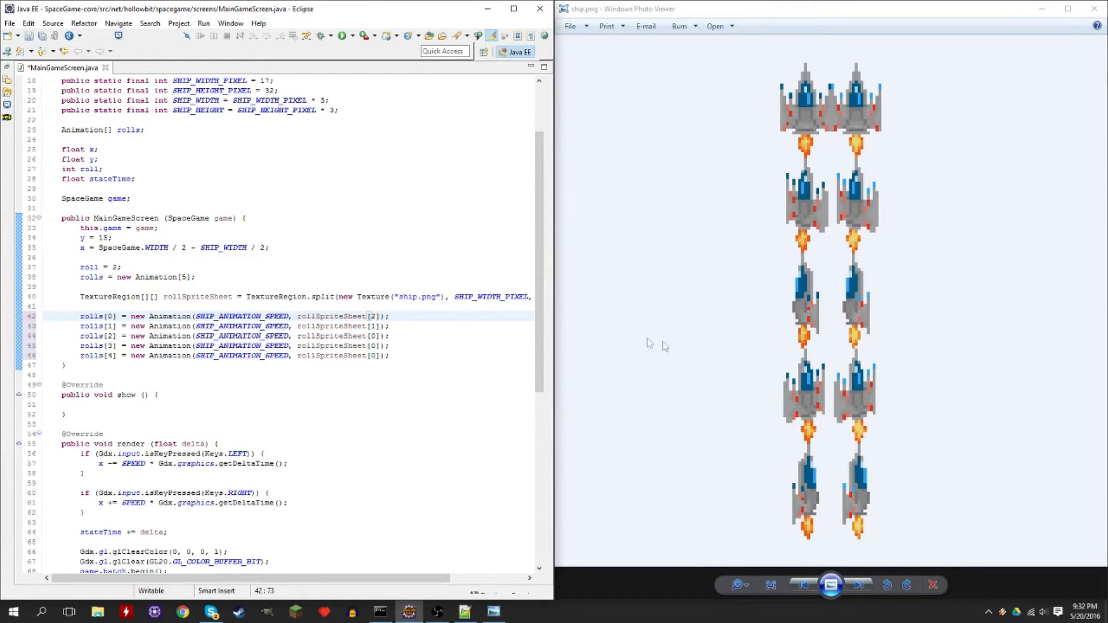
click(373, 345)
text(3)
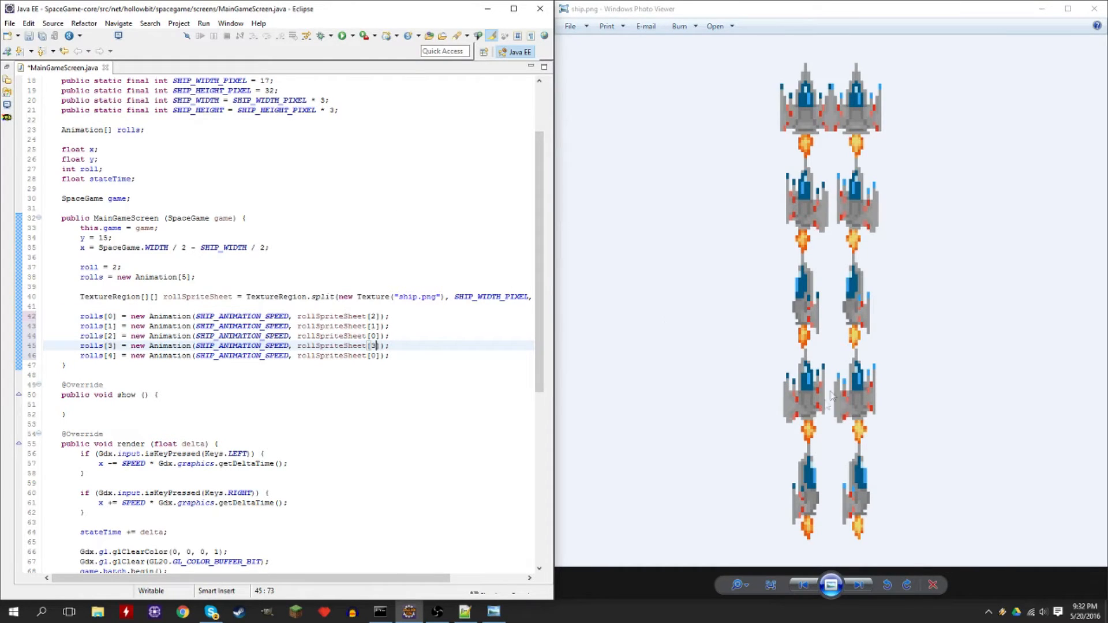
mouse_move(946, 193)
text(4)
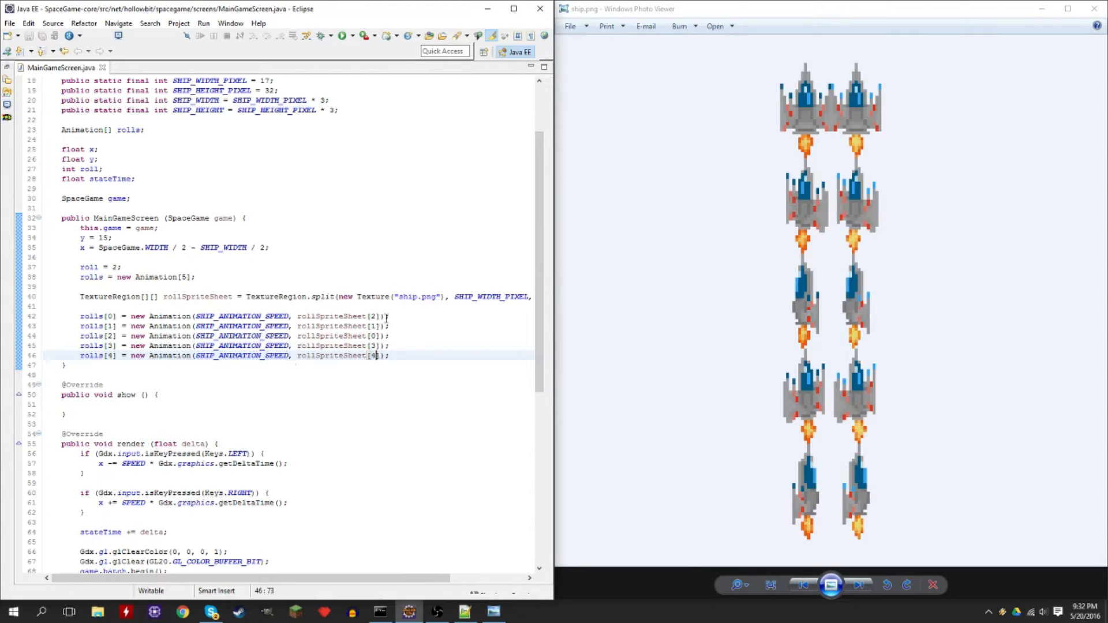
text(//)
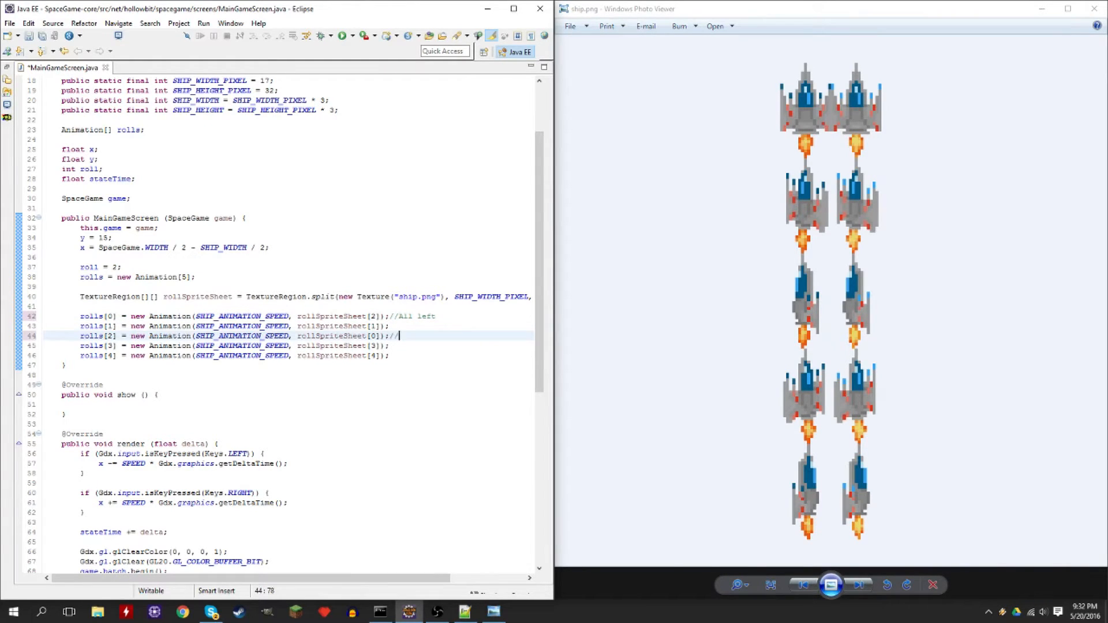
text(No tilt)
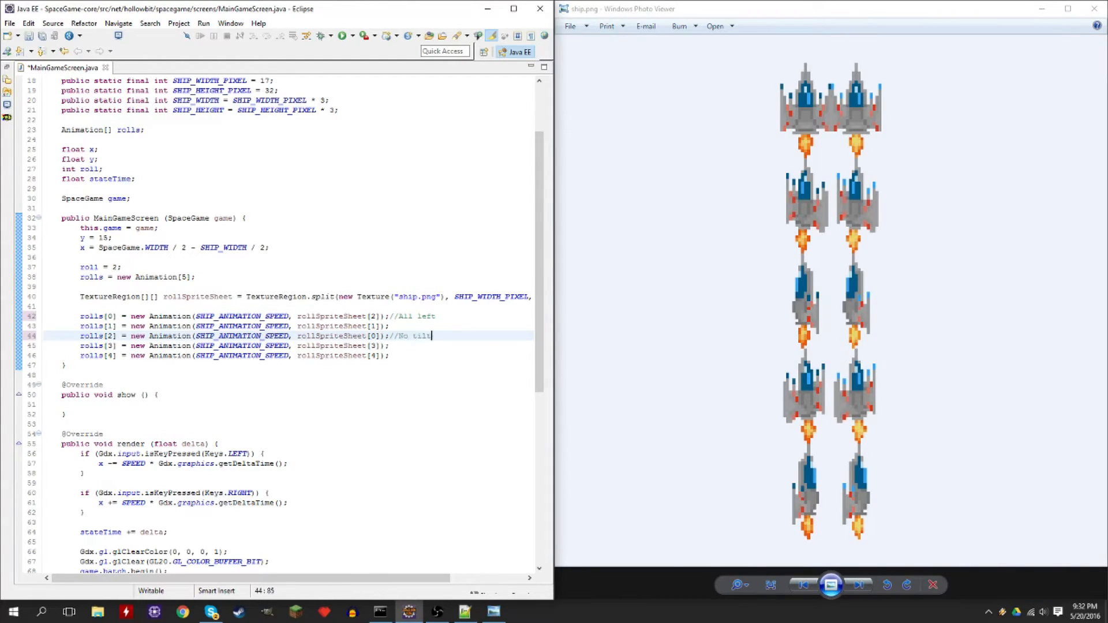
text(//Rig)
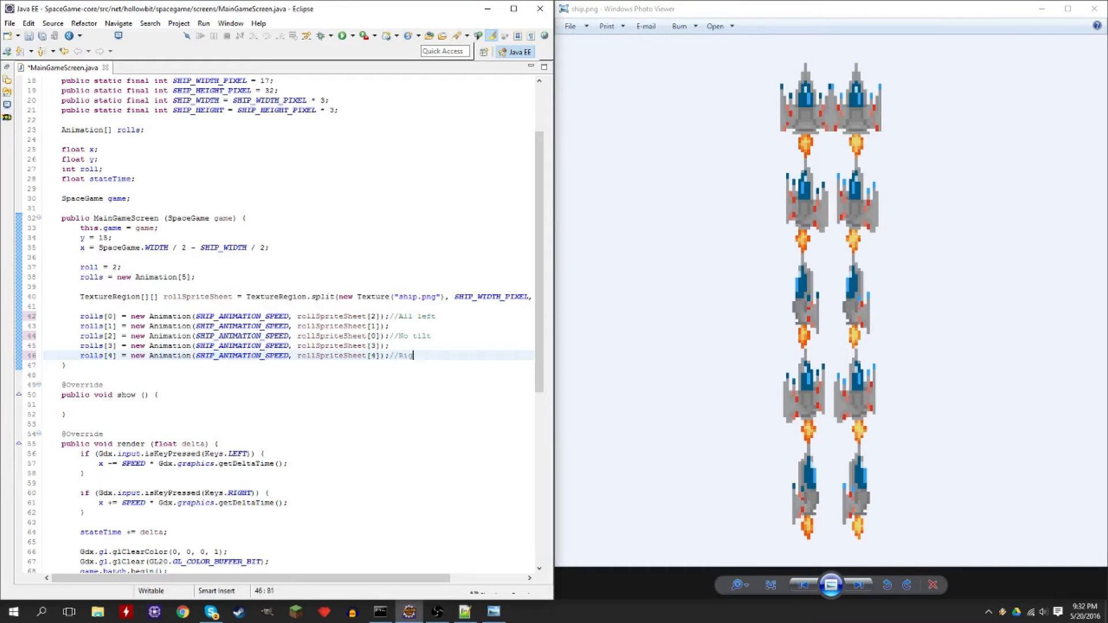
text(ht)
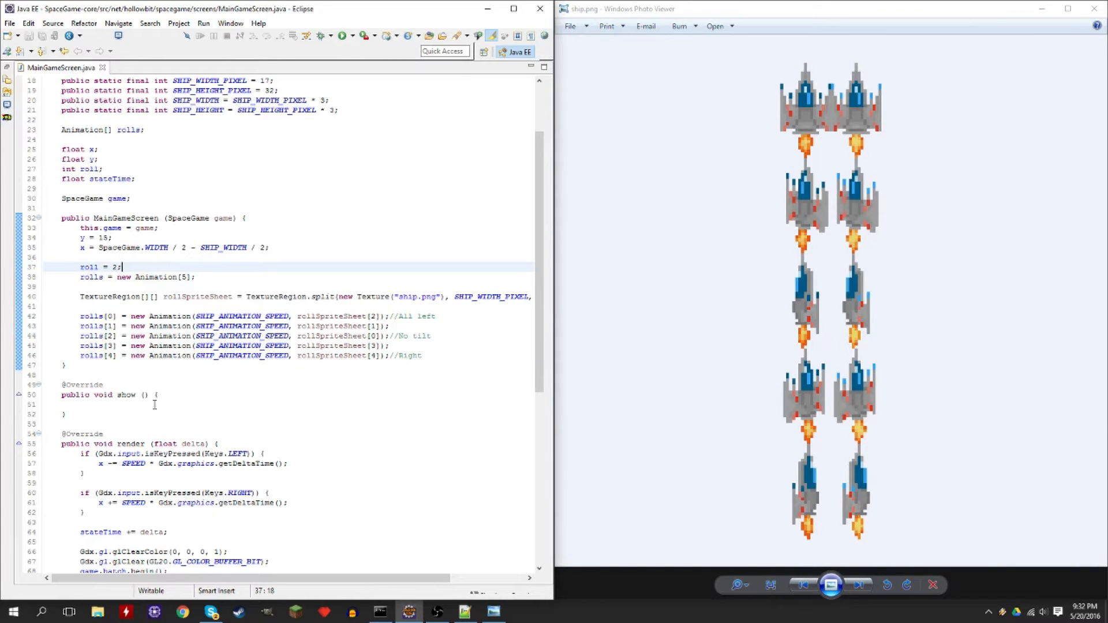
scroll(down, 3)
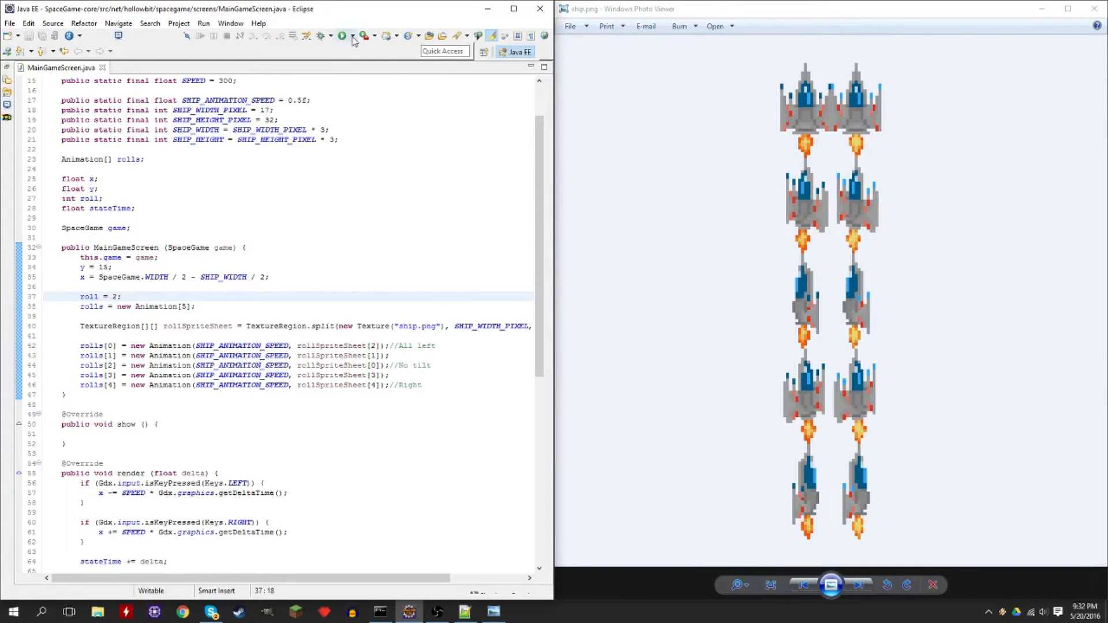
mouse_move(353, 39)
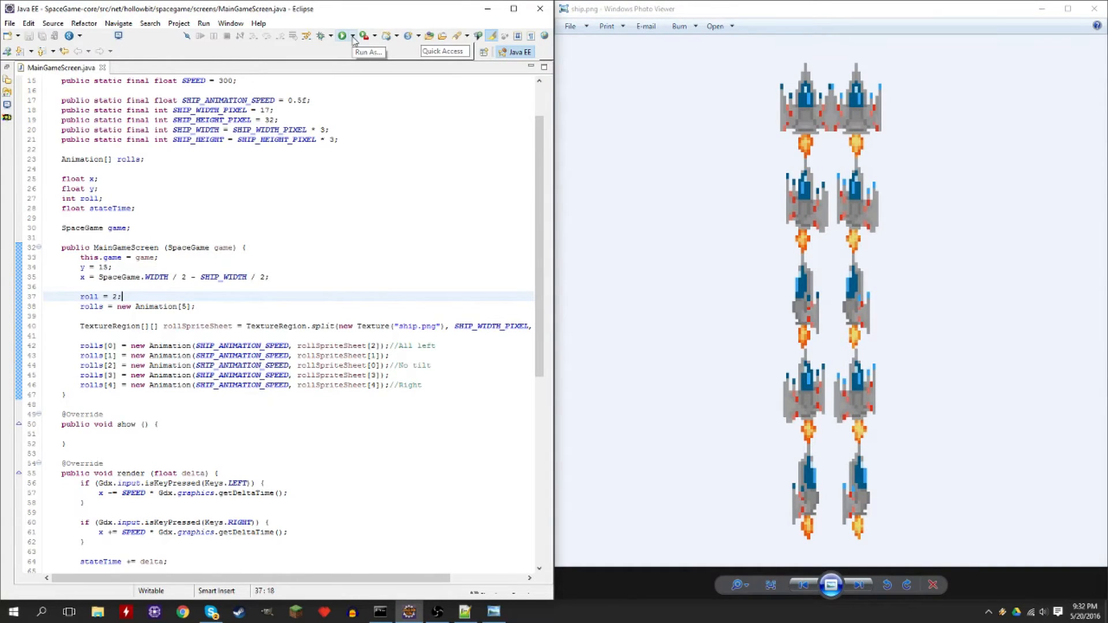
Launch SpaceGame, start Play and steer the ship right off the screen edge.
click(342, 36)
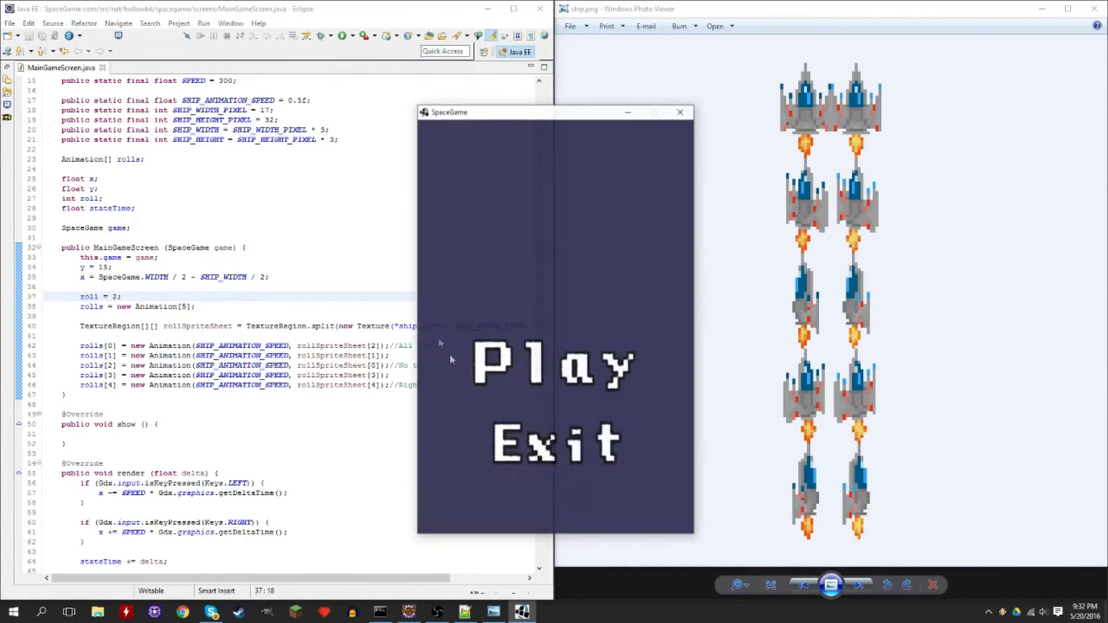
click(552, 360)
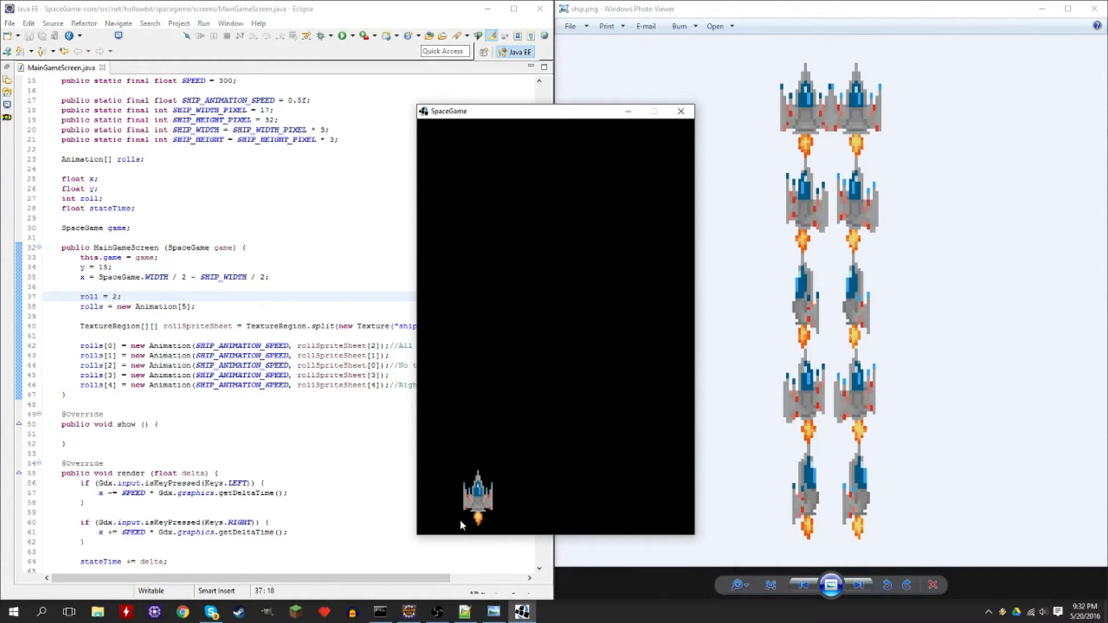
mouse_move(484, 469)
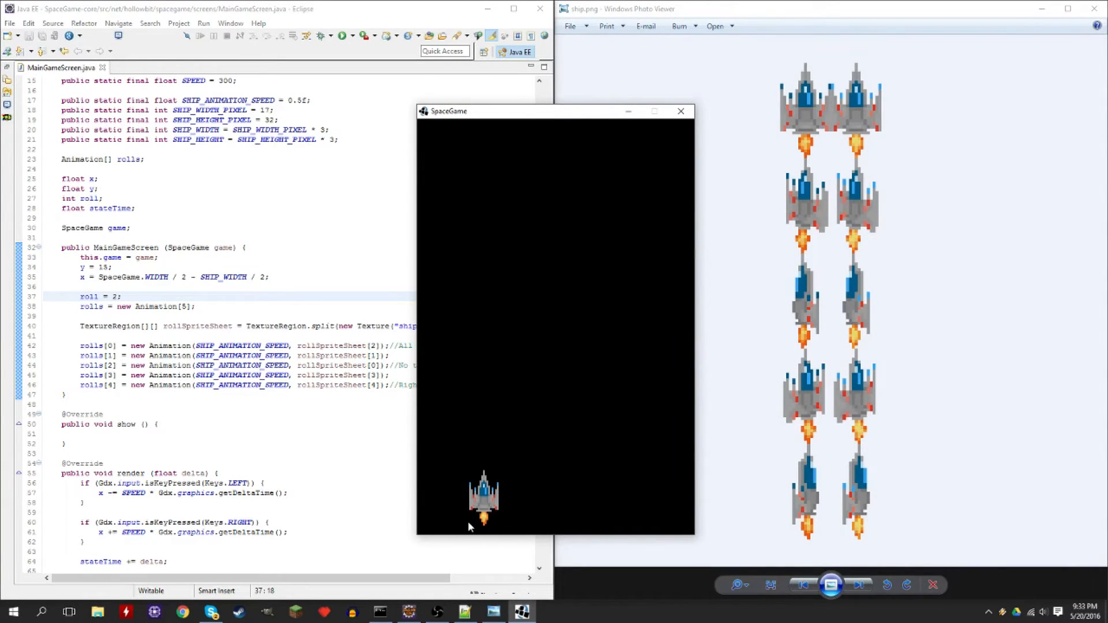
mouse_move(470, 432)
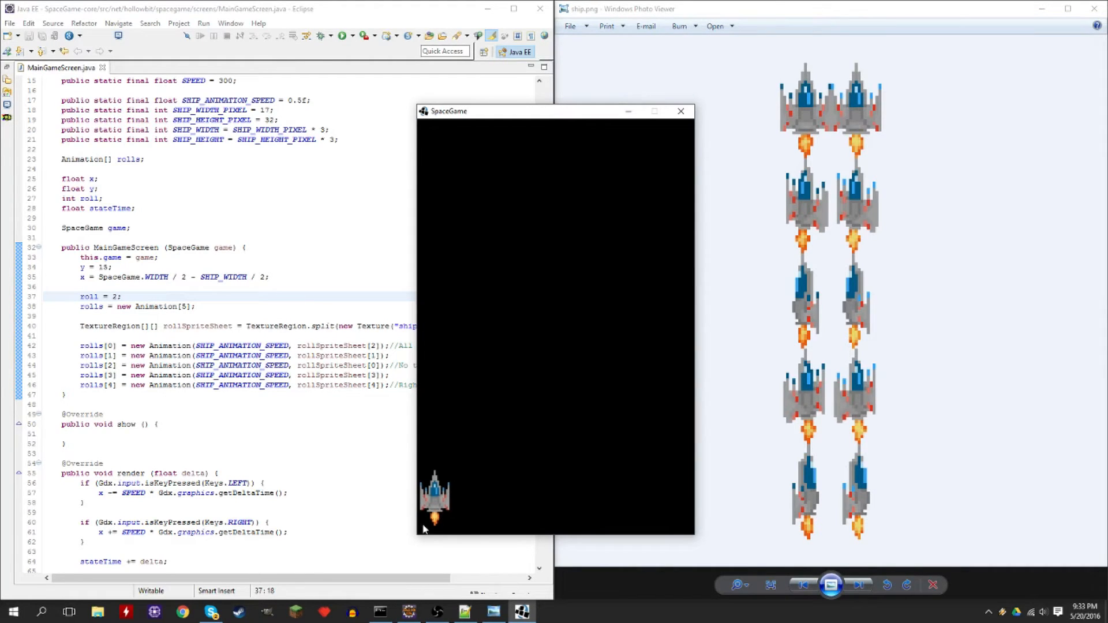
key(Right)
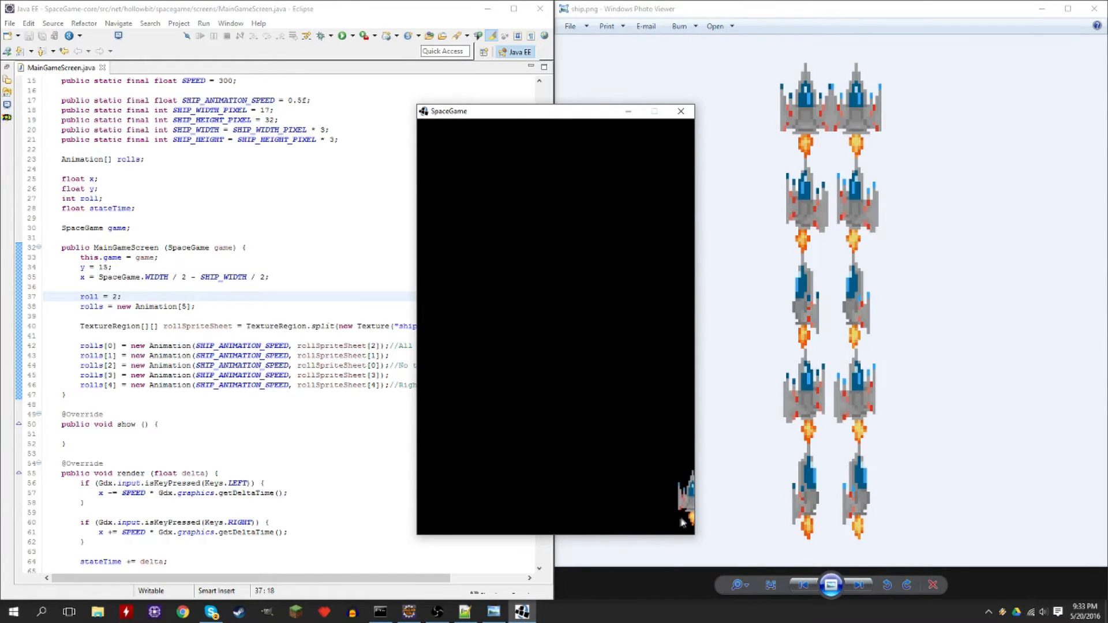
mouse_move(696, 515)
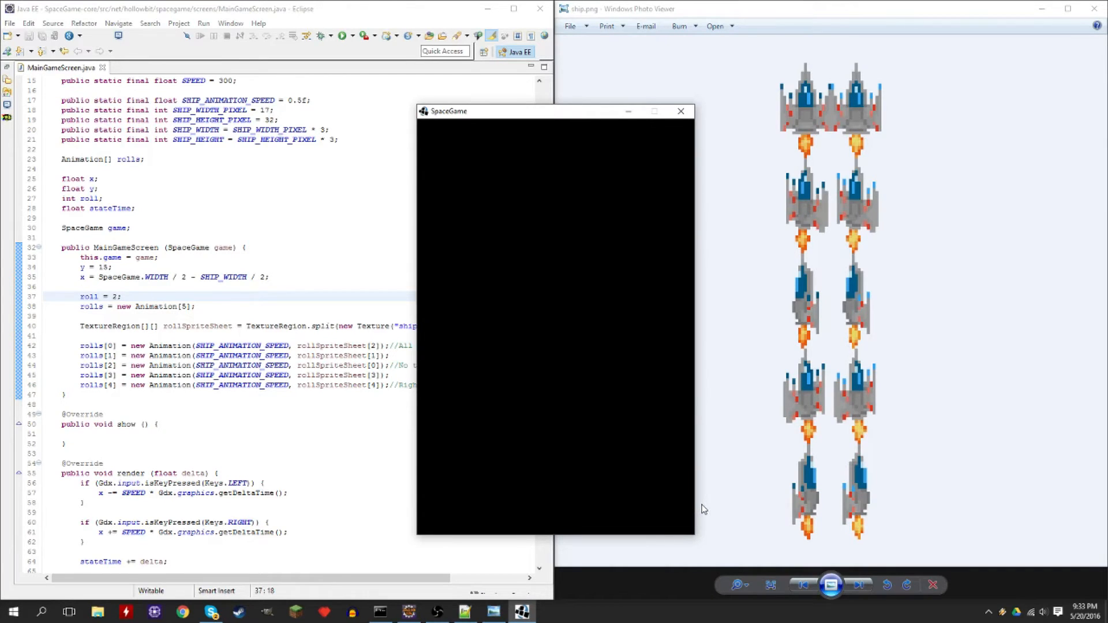
mouse_move(696, 498)
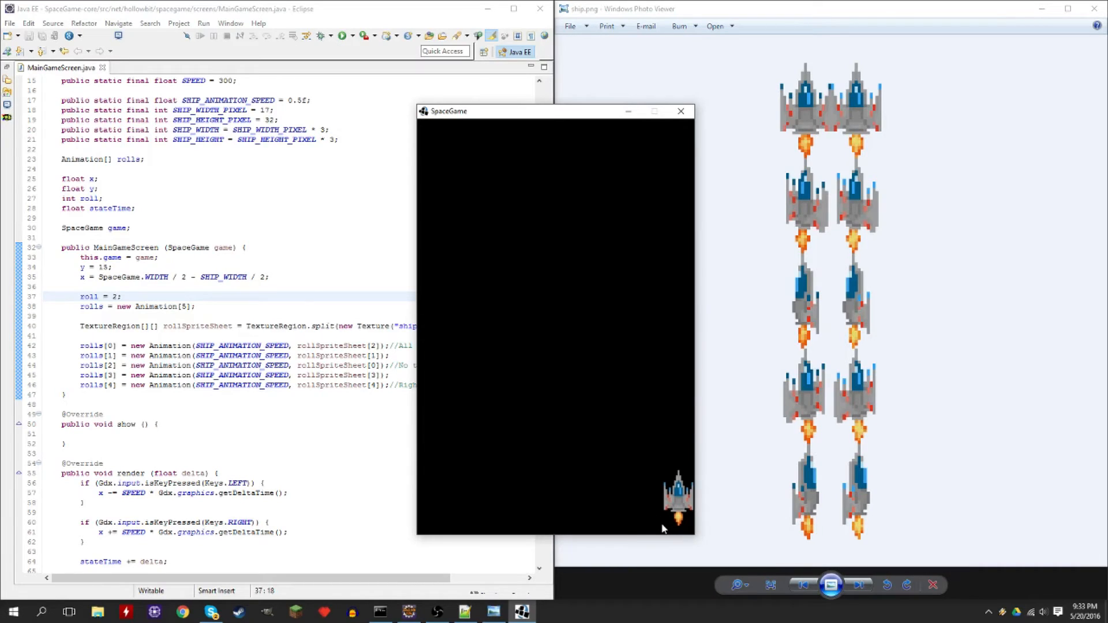
mouse_move(695, 517)
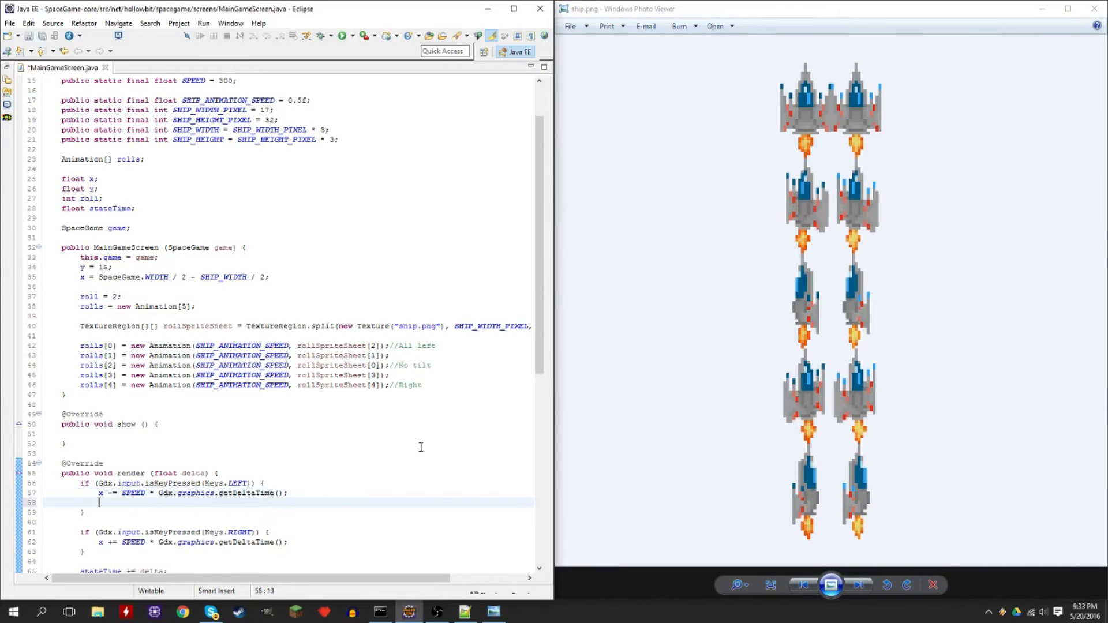
Add 'if (x < 0) x = 0;' under left movement, save, relaunch and test the left edge.
text(if ()
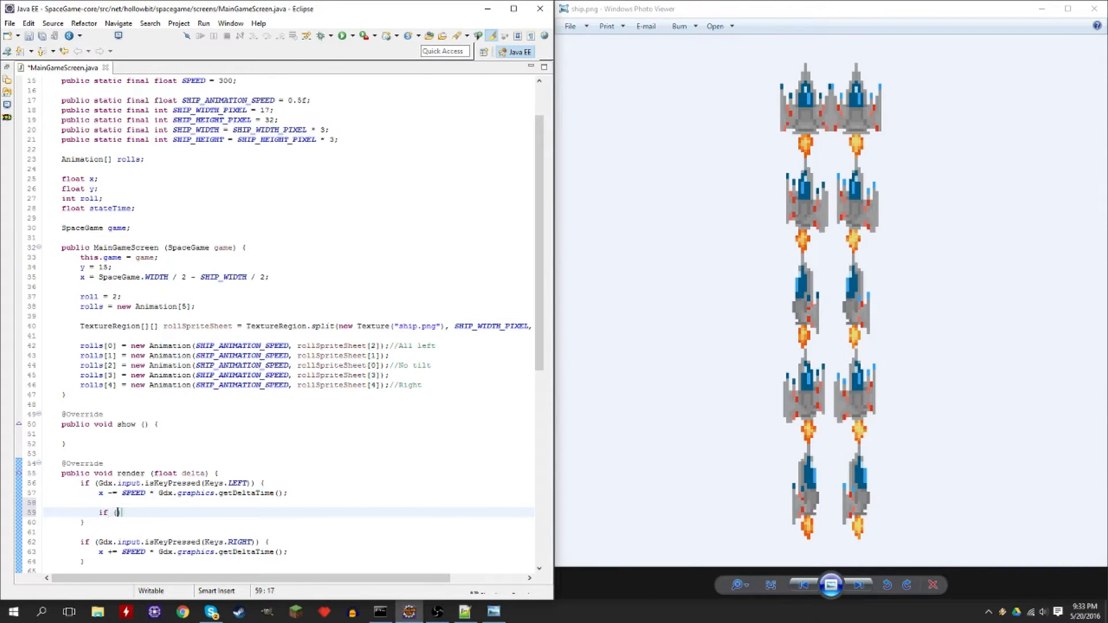
text(x < 0)
text(x = 0;)
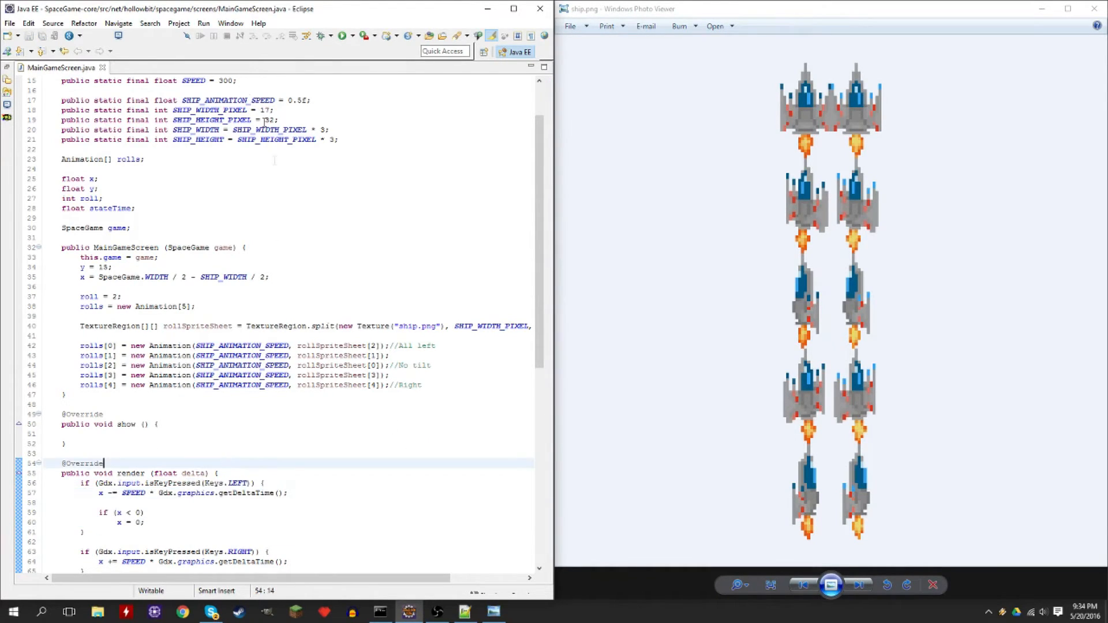
click(343, 35)
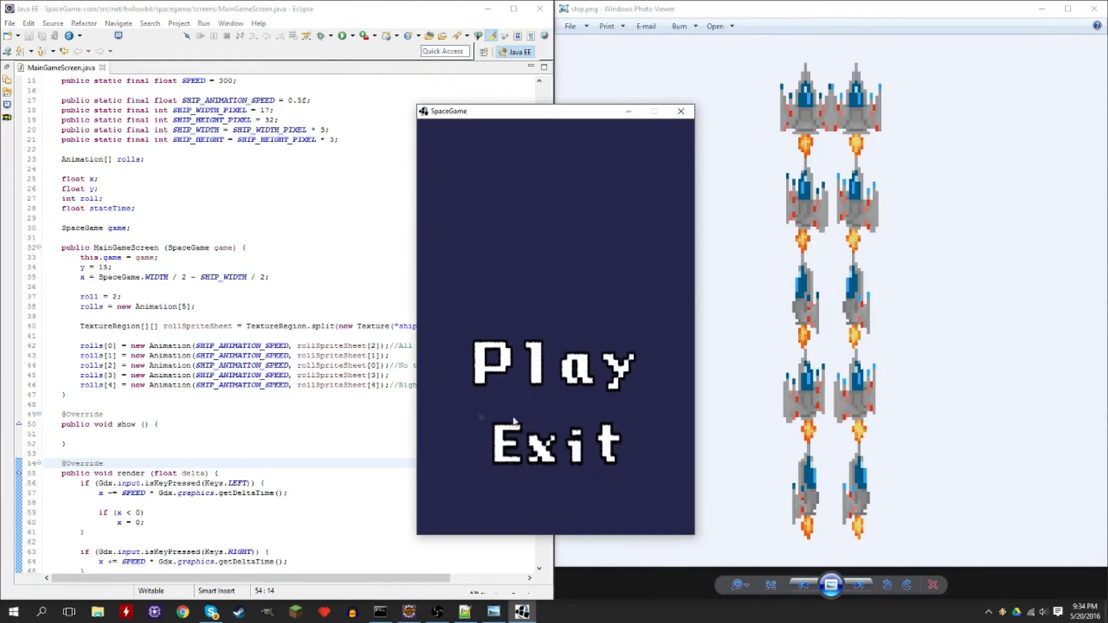
click(553, 360)
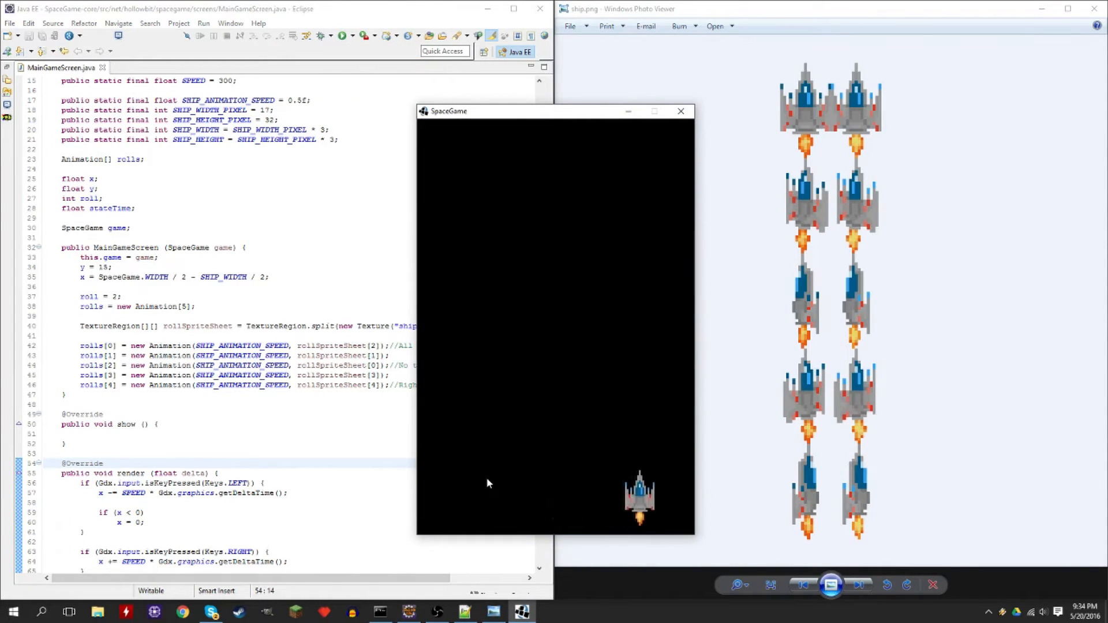
key(Left)
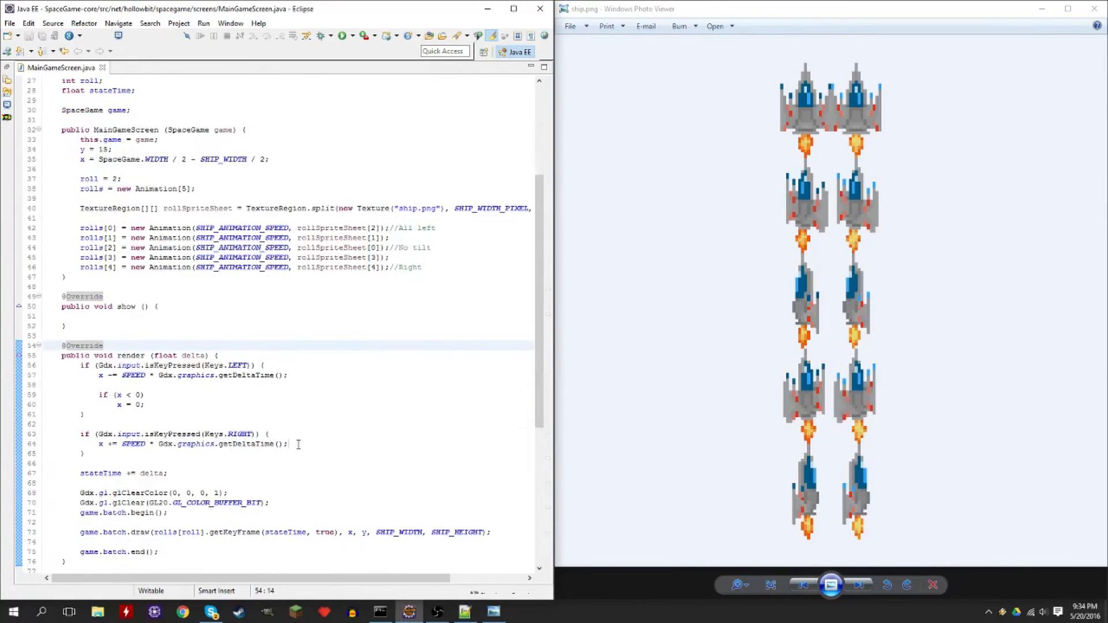
Add 'if (x + SHIP_WIDTH > Gdx.graphics.getWidth())' under the RIGHT key block.
key(Return)
text(if (x + )
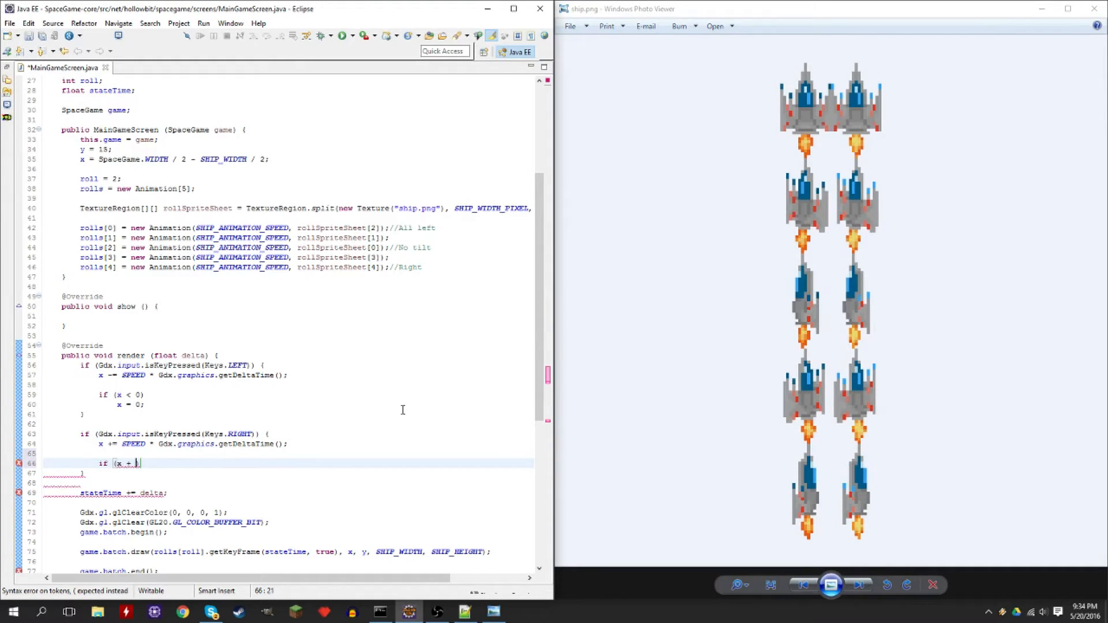
text(SHIP_WI)
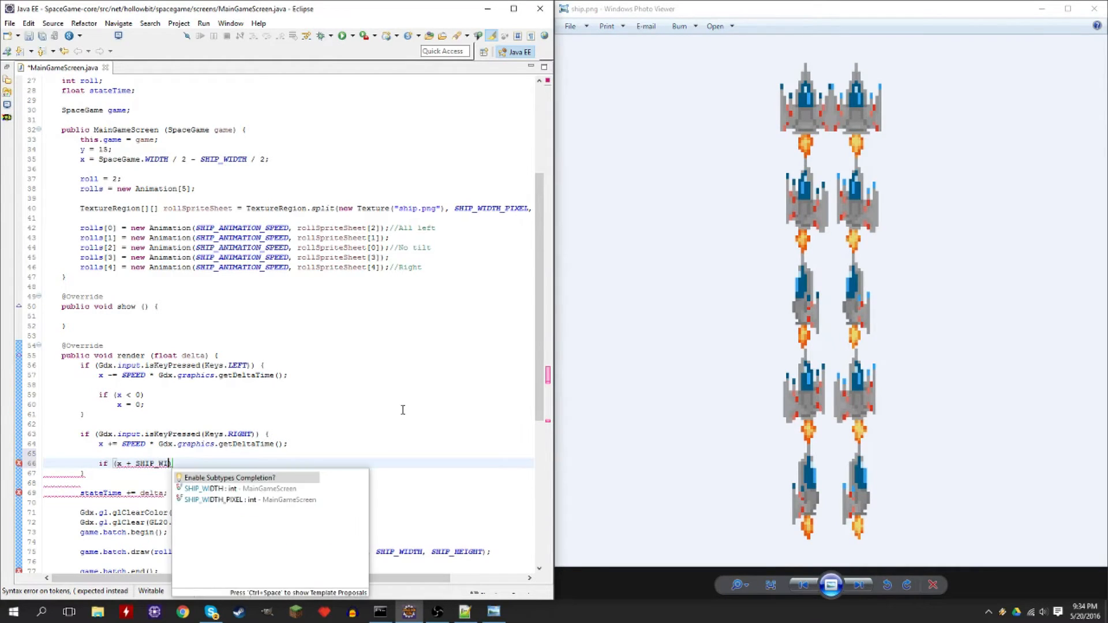
key(Escape)
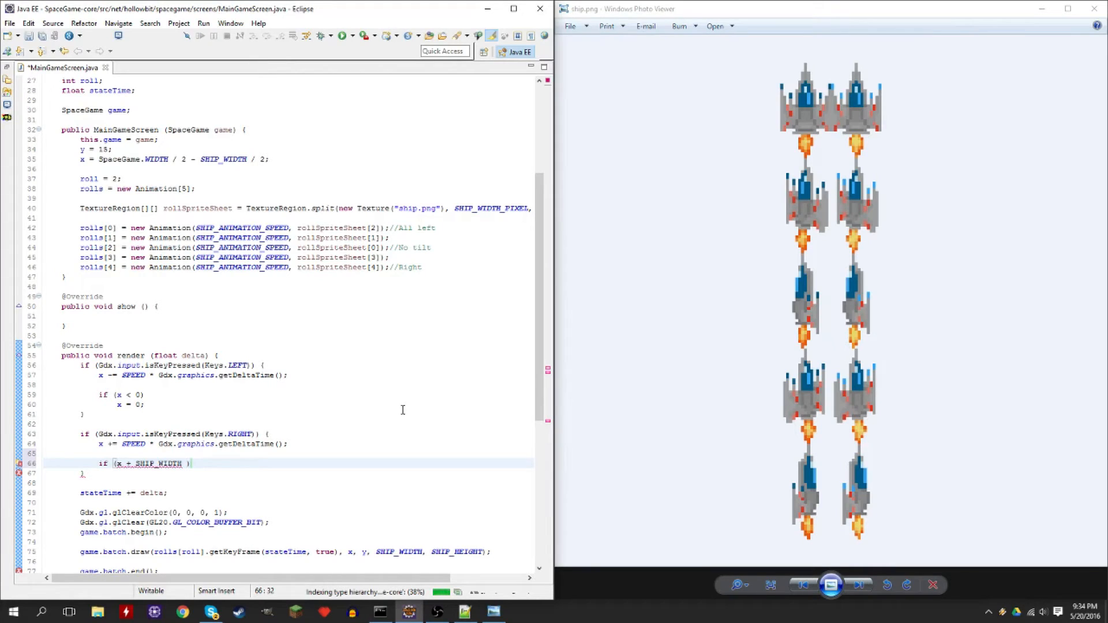
text(> Gdx.graphics.getWidth()
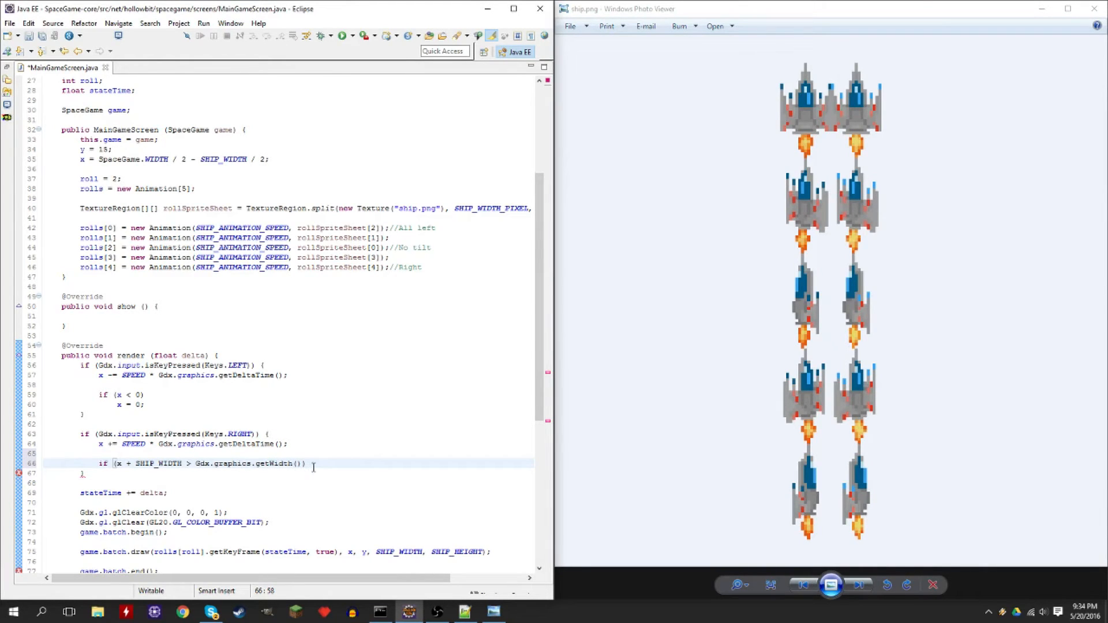
Write the body 'x = Gdx.graphics.getWidth() - SHIP_WIDTH;' pulling the ship back inside.
key(enter)
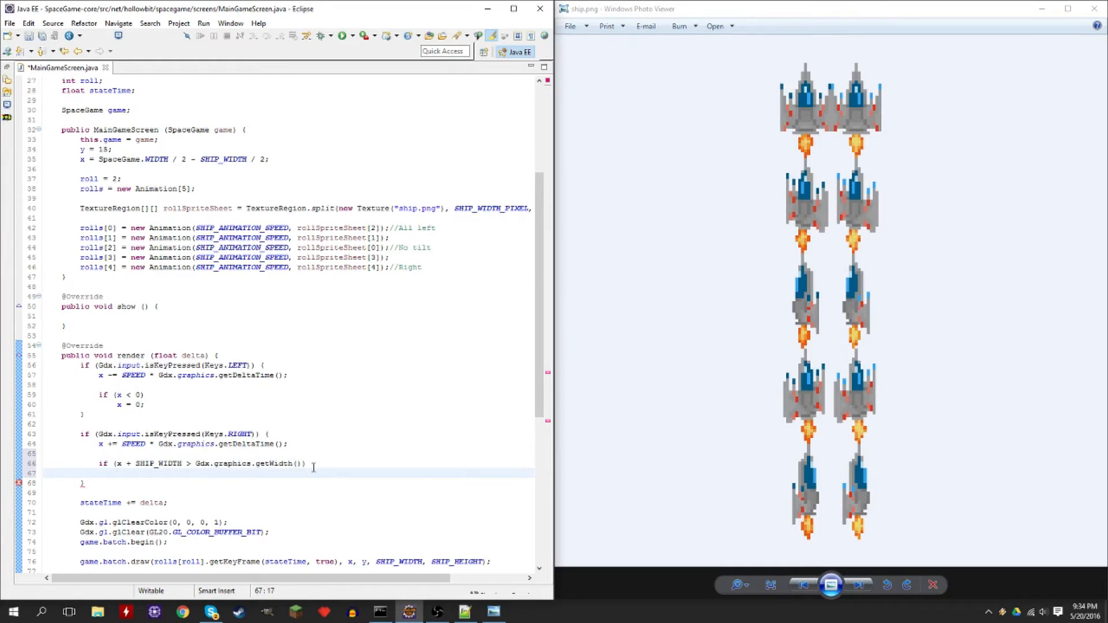
text(x =)
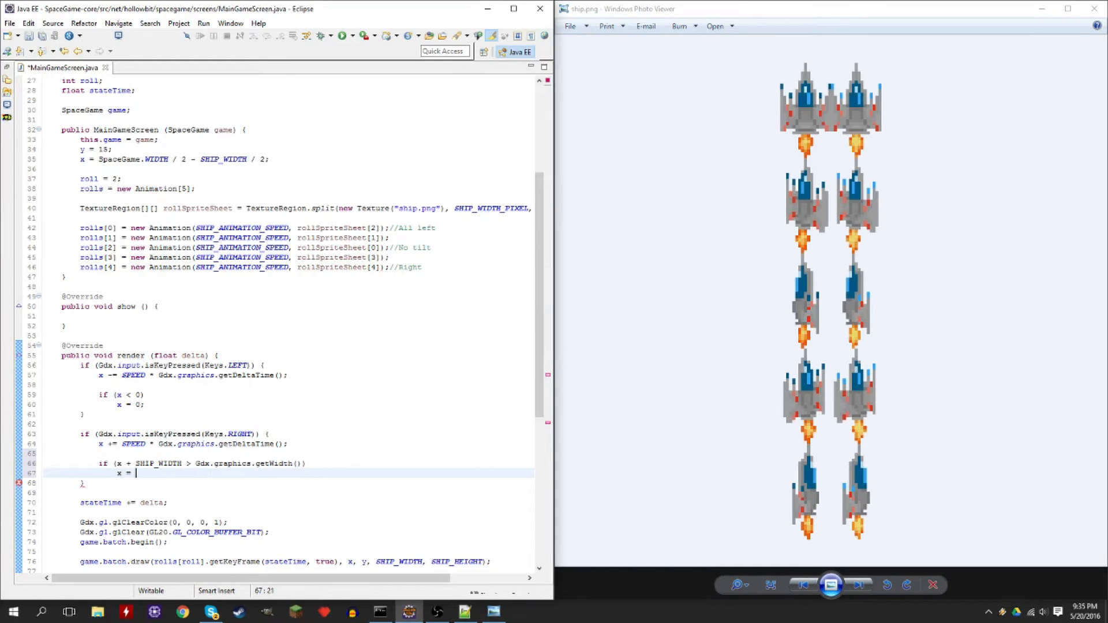
text(Gdx.)
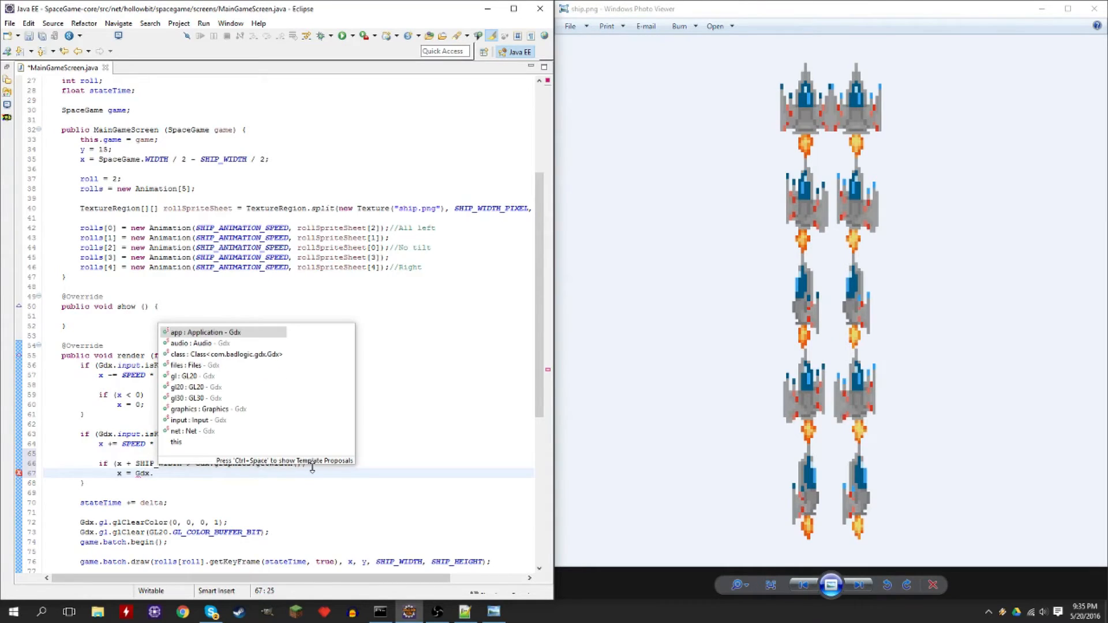
text(graphics.getWidth() -)
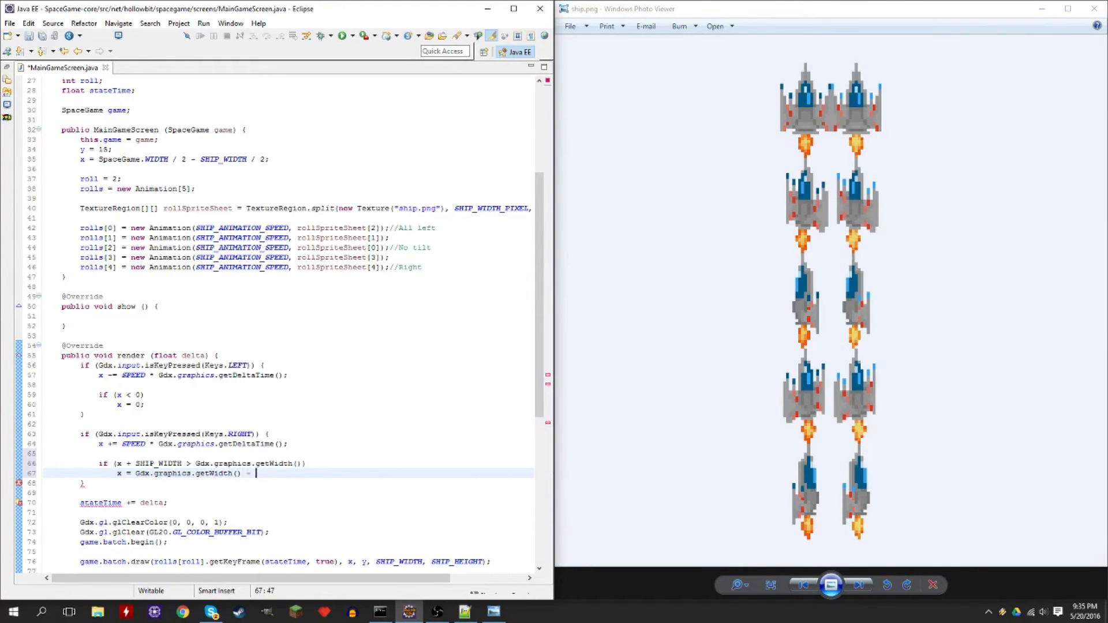
text(SHIP_WIDTH;)
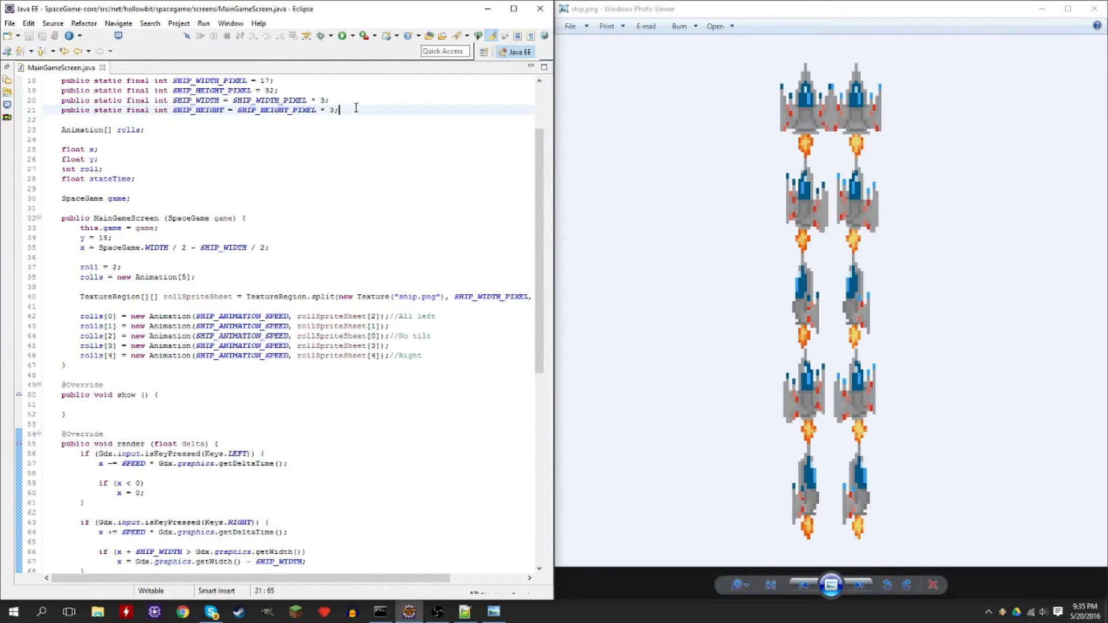
mouse_move(368, 223)
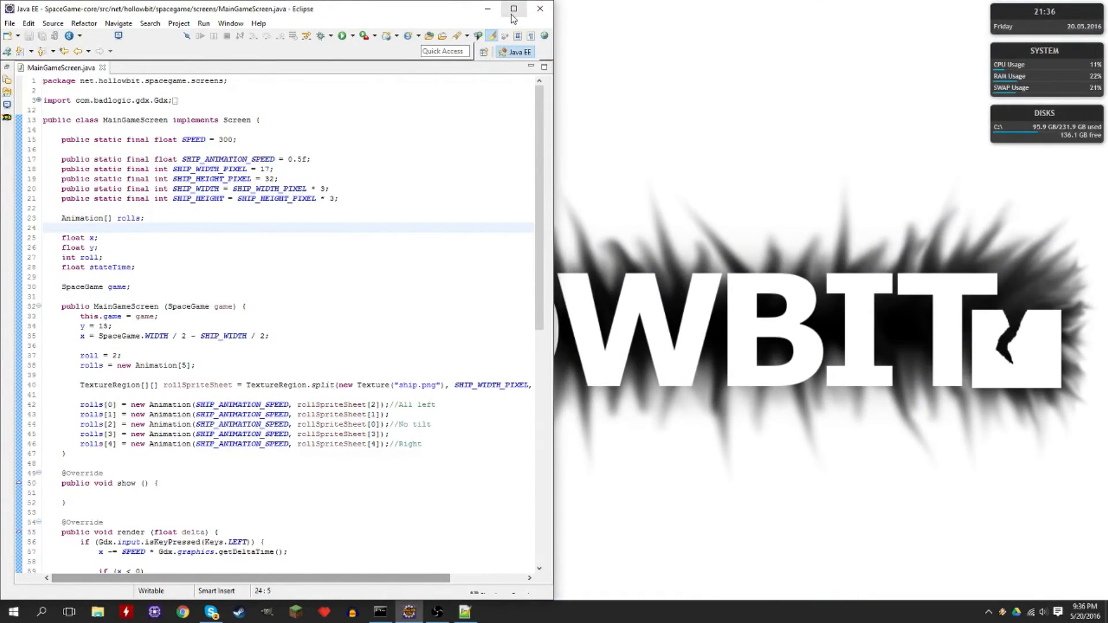
Declare 'public static final float ROLL_TIMER_SWITCH_TIME = 0.15f;' after SHIP_HEIGHT.
click(513, 8)
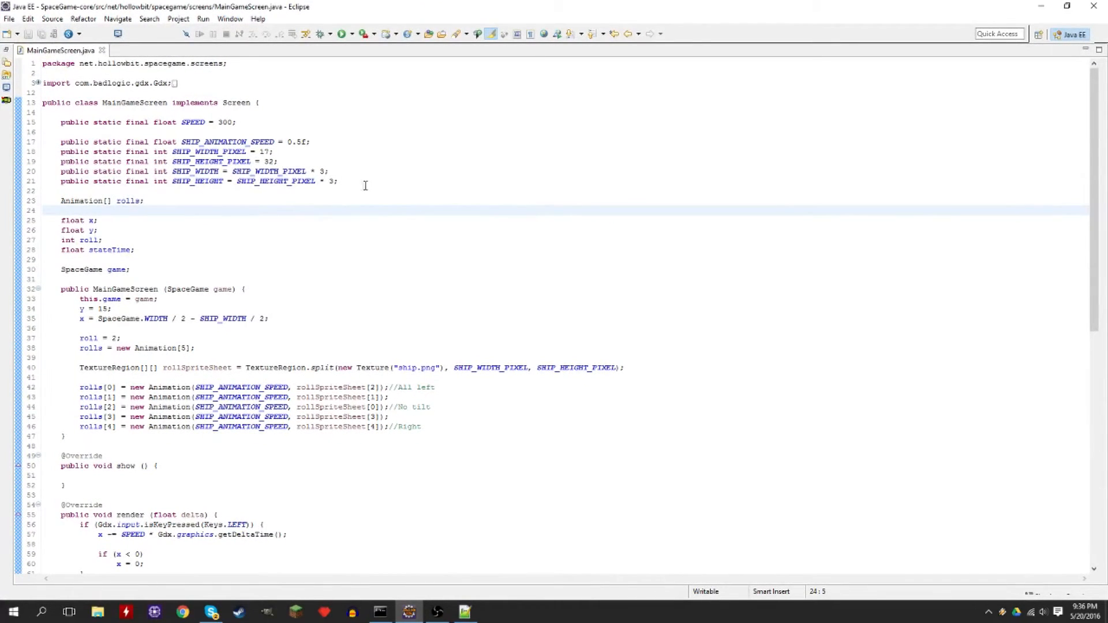
click(360, 181)
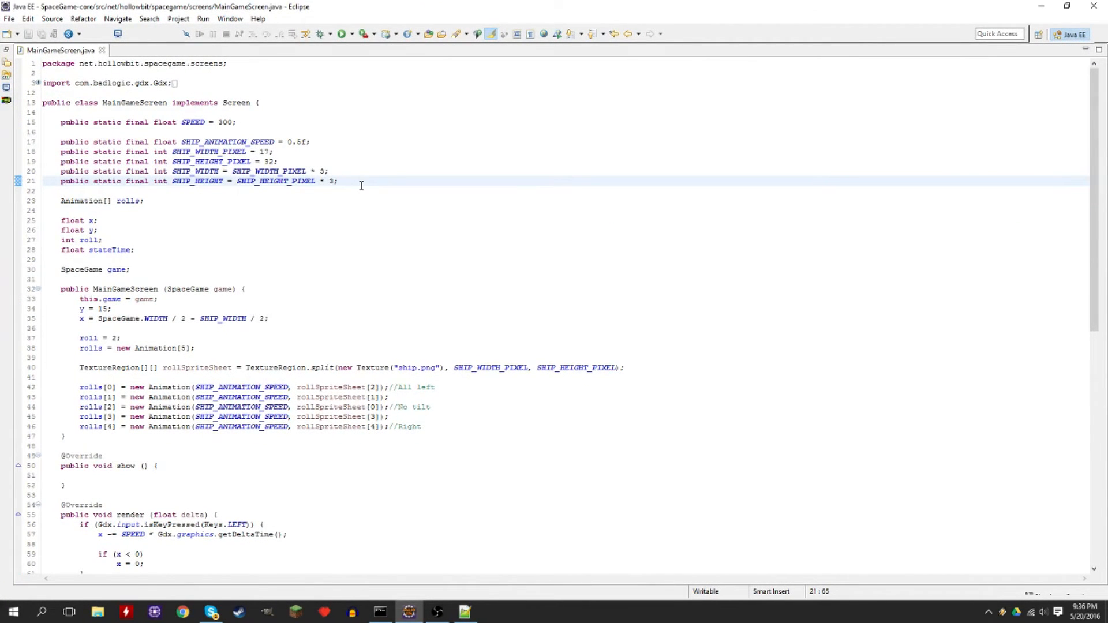
text(public stat)
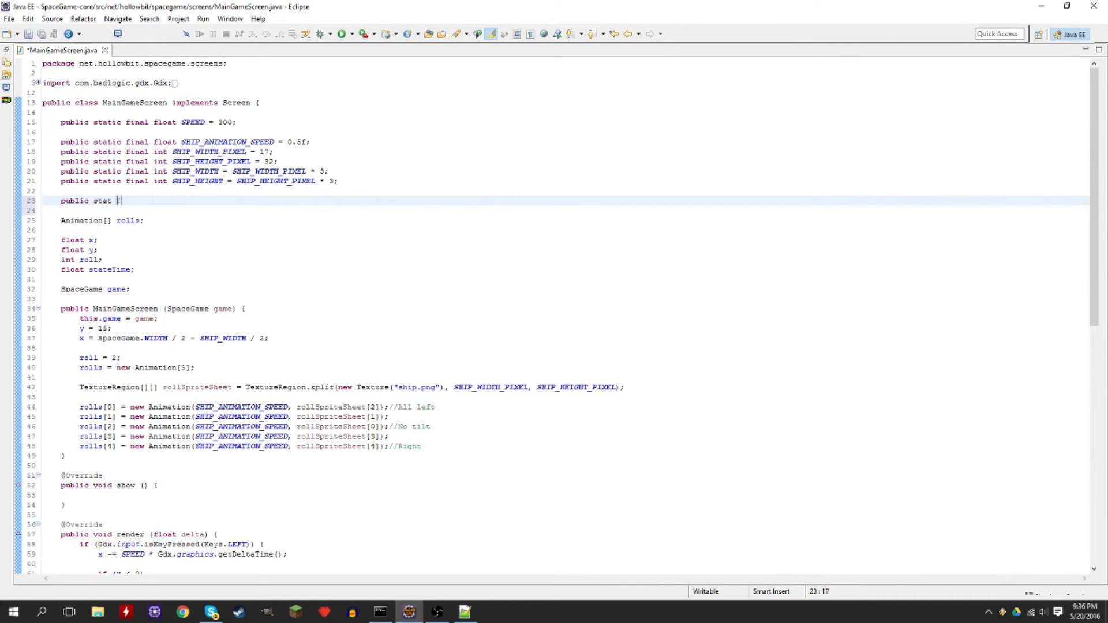
text(final)
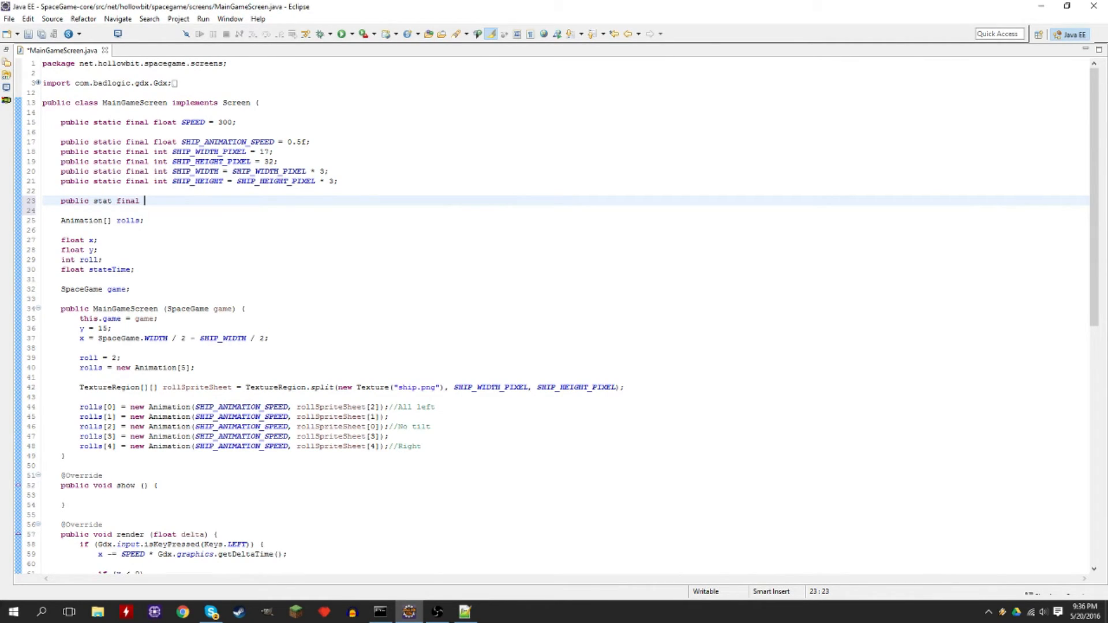
text(float)
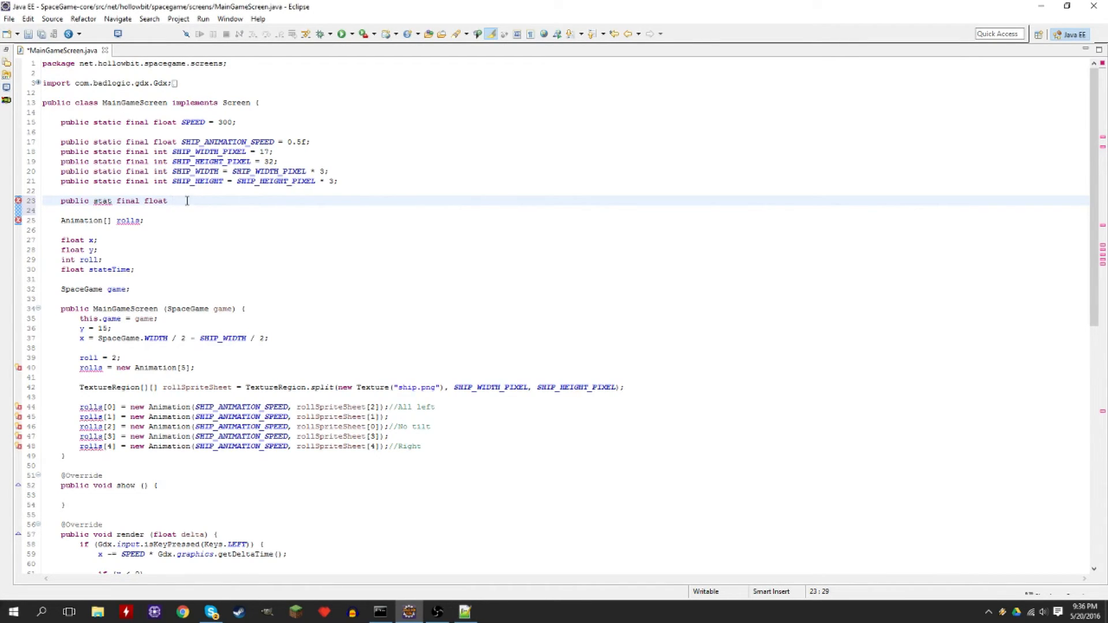
text(ROLL_TIMER)
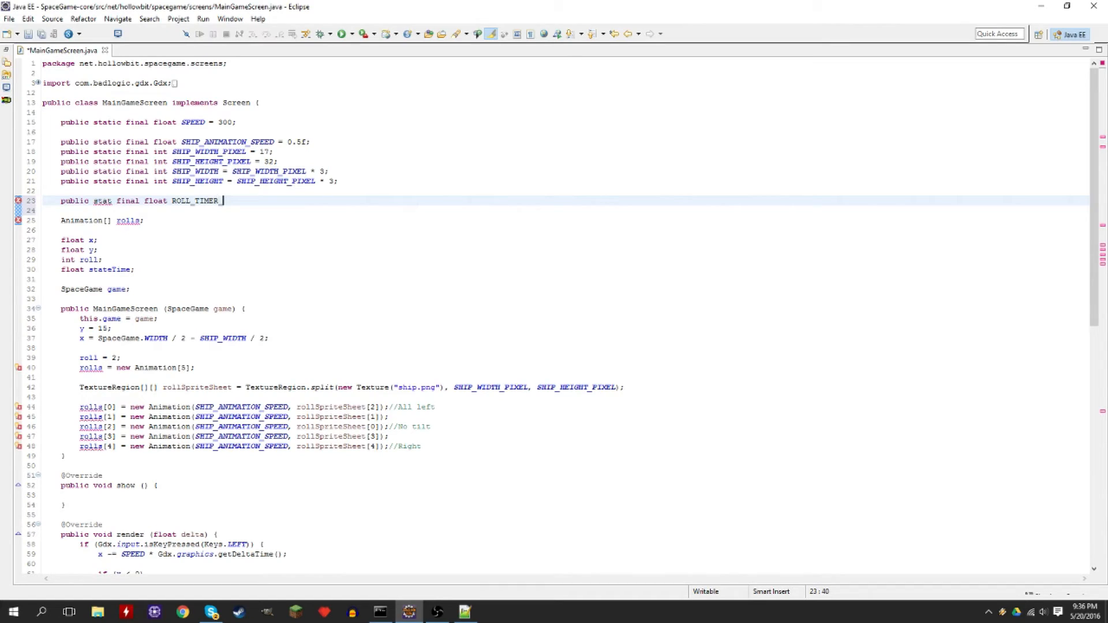
text(SWIOTCH_TIME = 0.15f;)
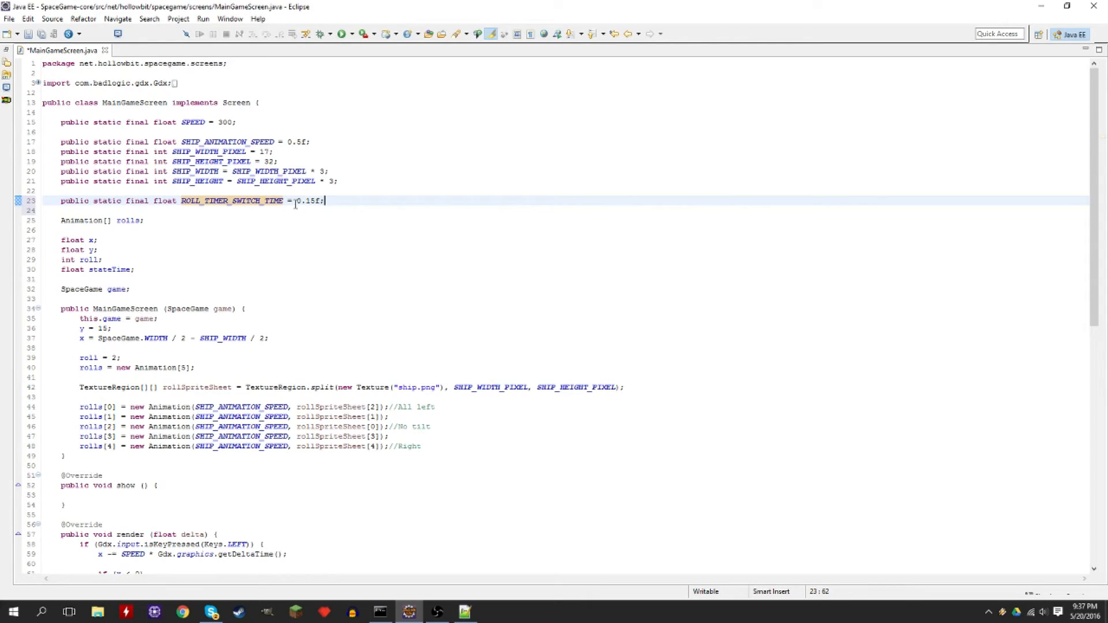
double_click(305, 201)
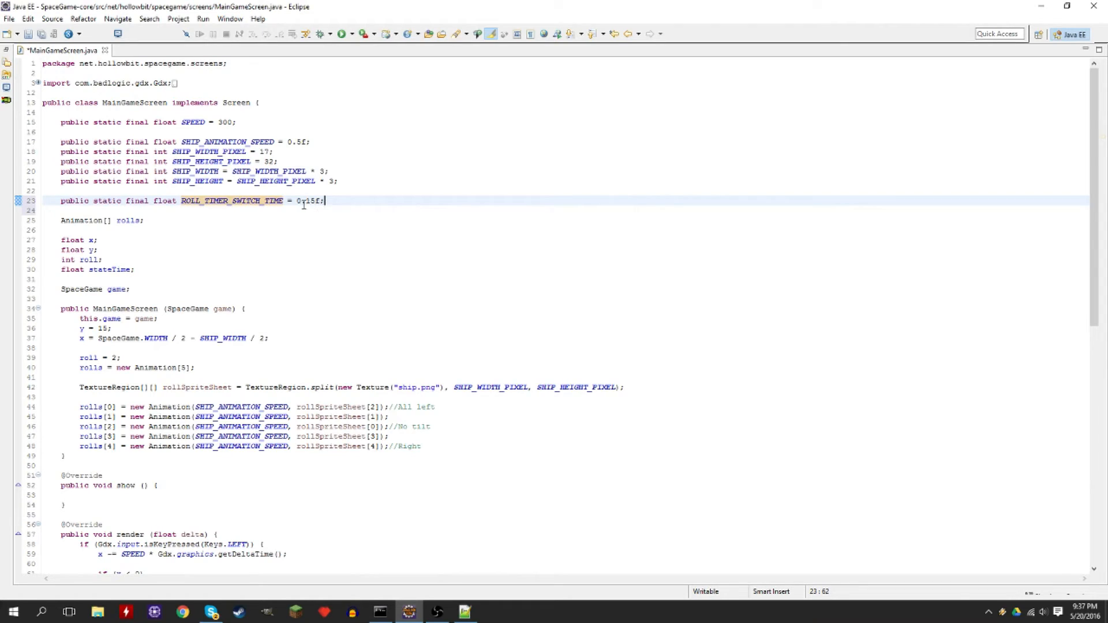
double_click(305, 201)
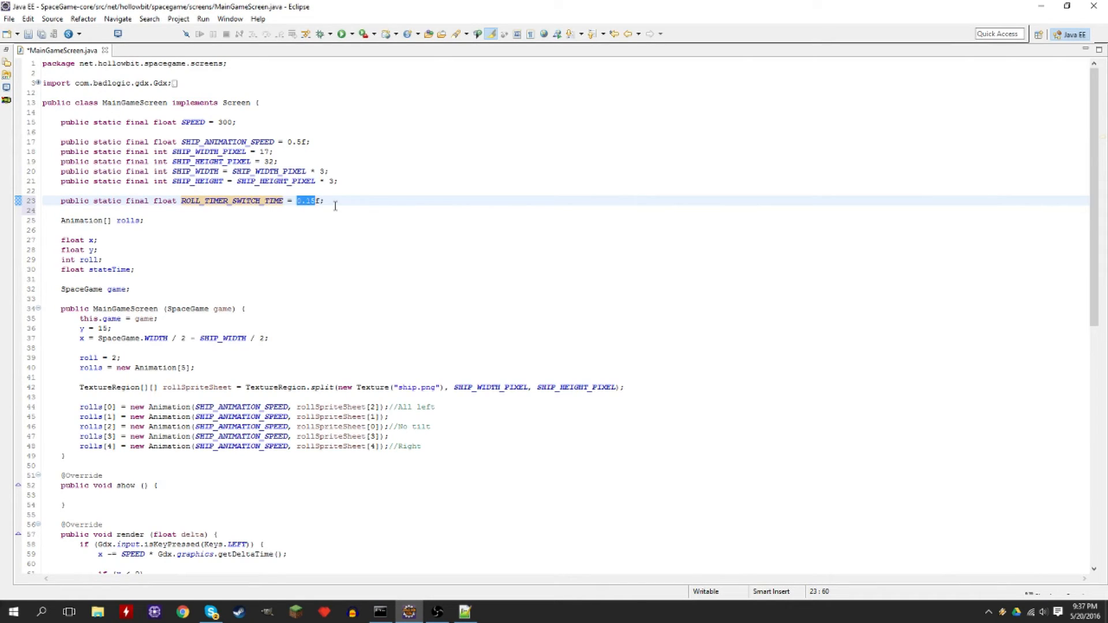
mouse_move(348, 232)
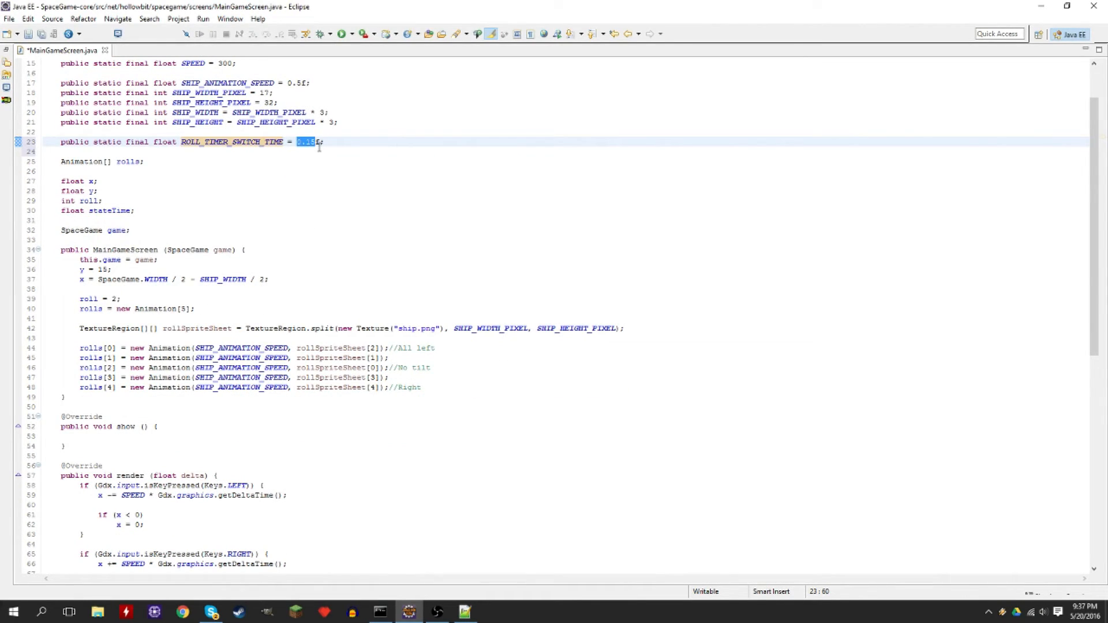
mouse_move(216, 250)
text(float)
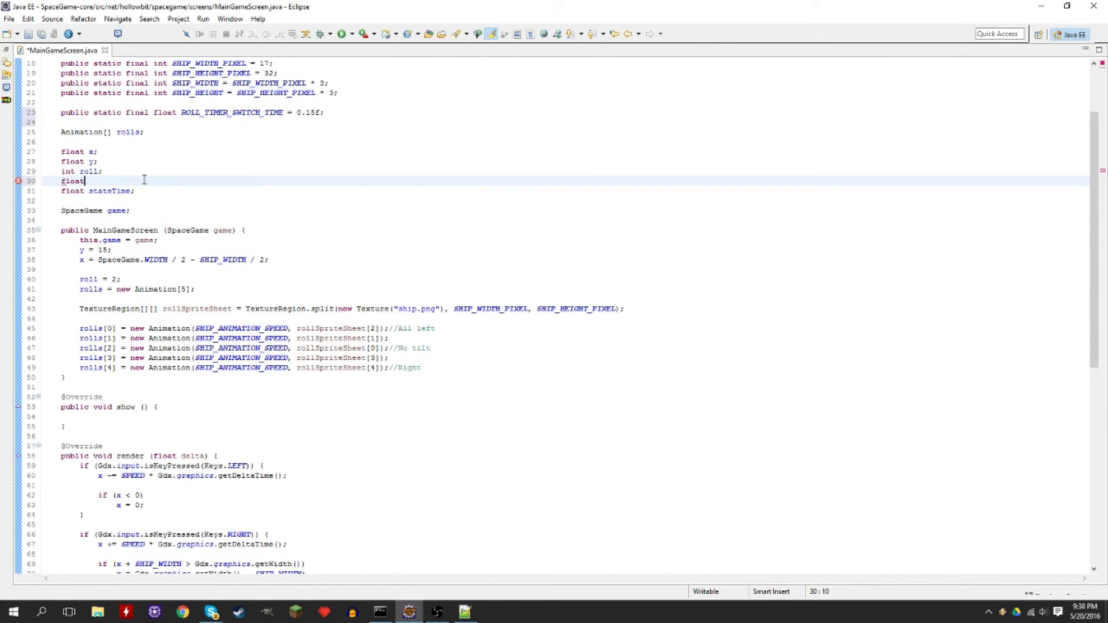
Add a float rollTimer field and set rollTimer = 0; after roll = 2 in the constructor.
text(rollTimer =)
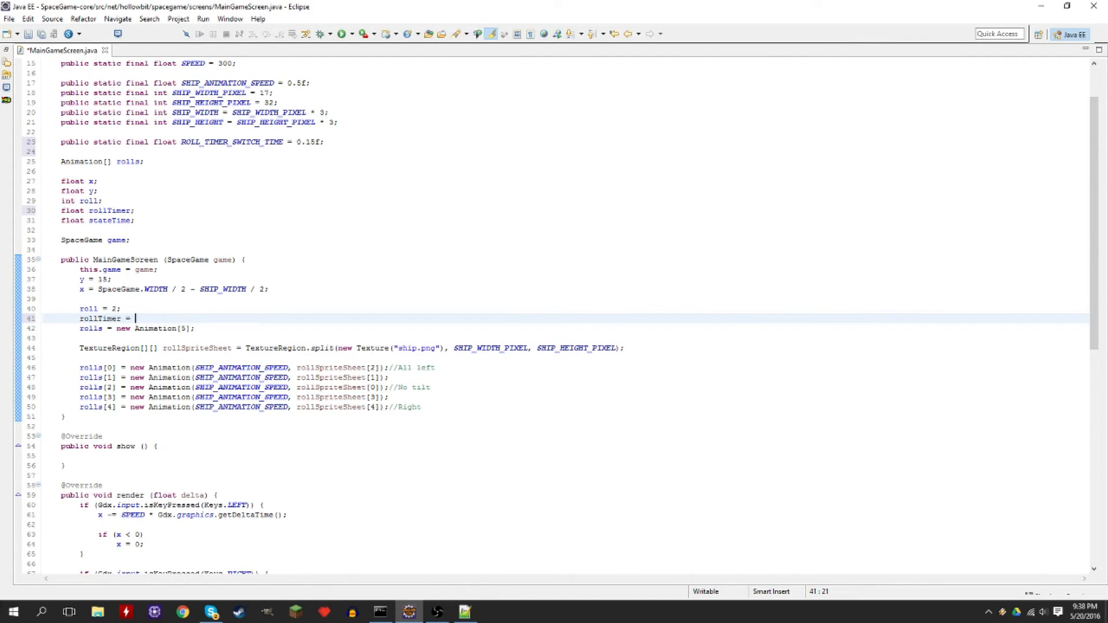
text(0;)
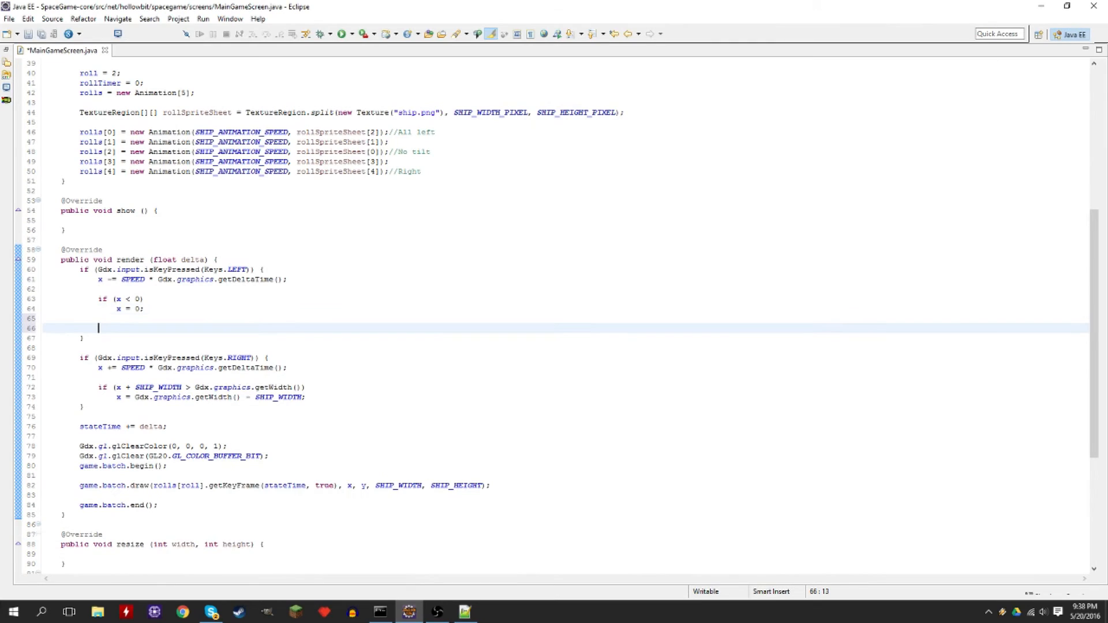
In render's LEFT block add //Update roll and 'rollTimer -= Gdx.graphics.getDeltaTime();'.
text(//Update roll)
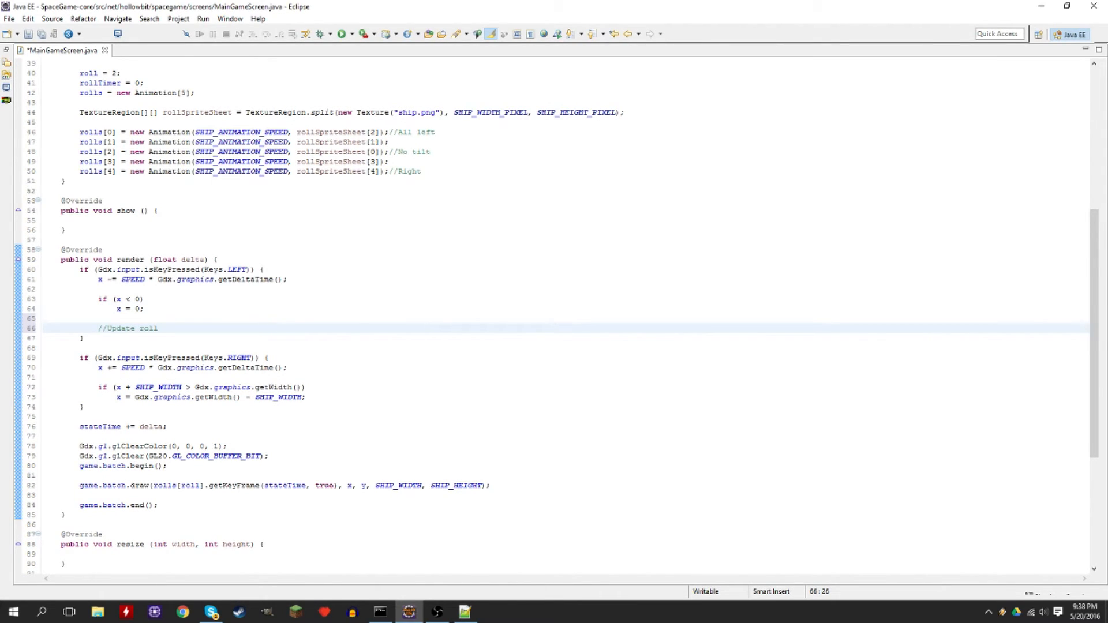
click(161, 327)
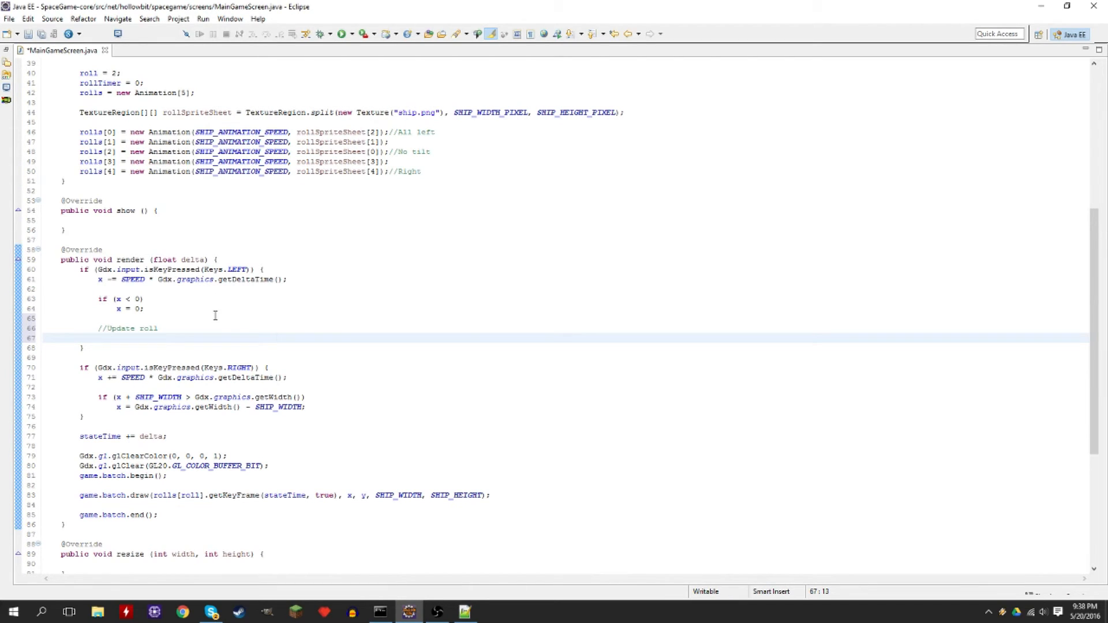
text(roll)
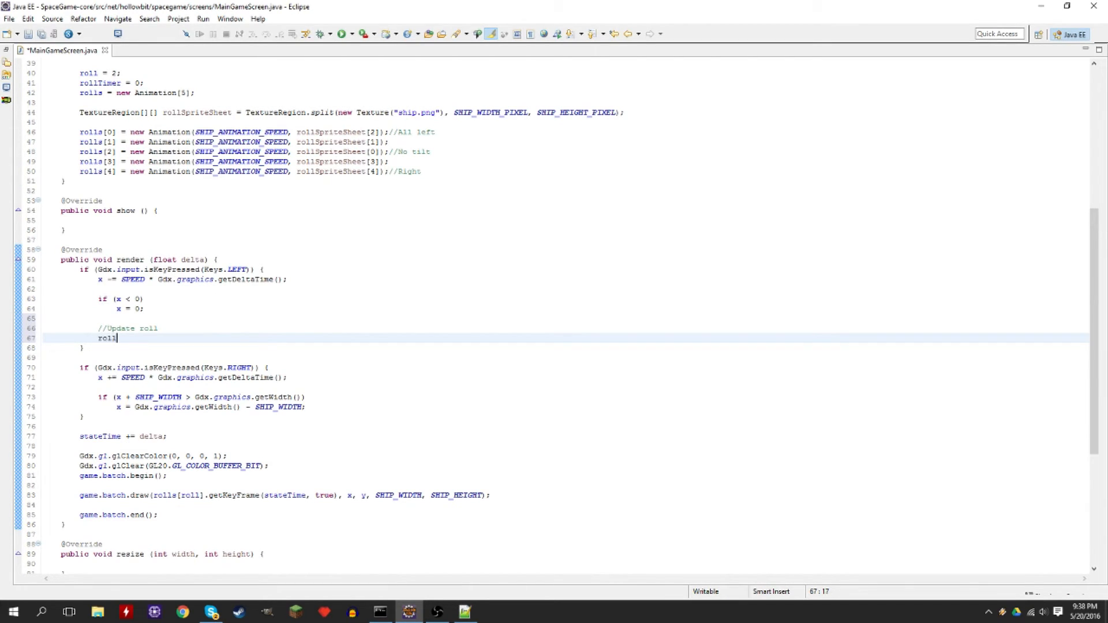
text(Timer)
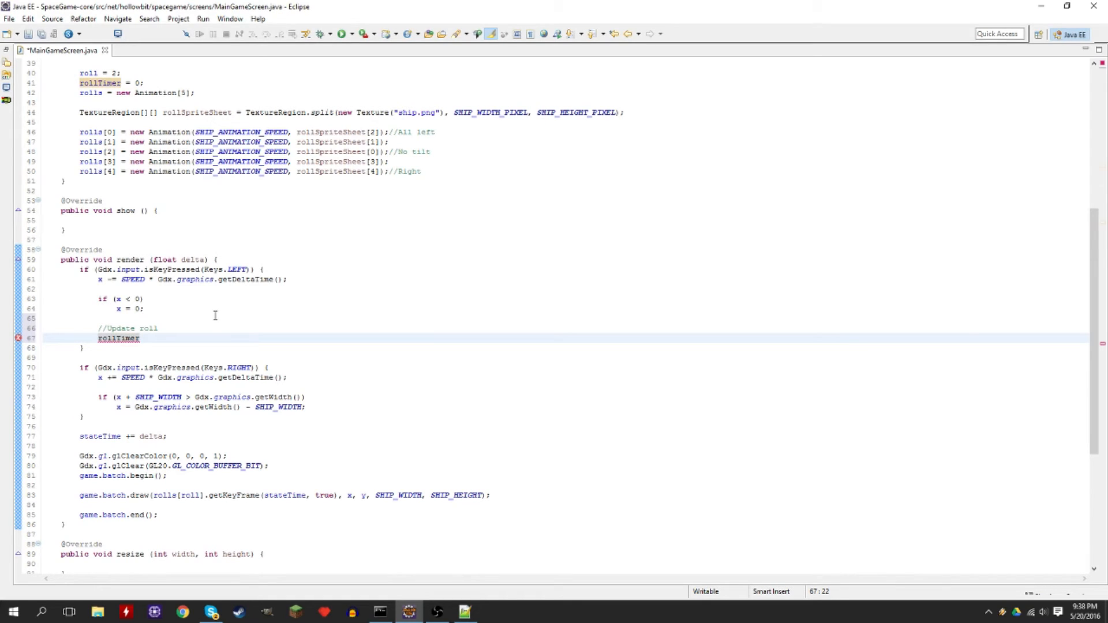
text(-=)
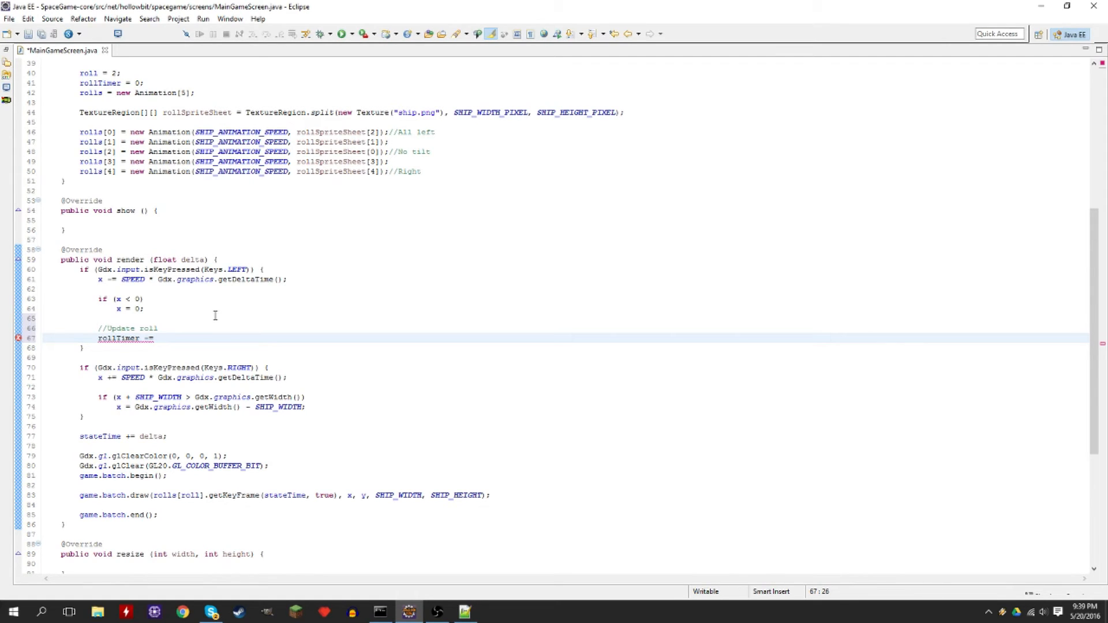
text(Gdx.graphics.getDeltaTime()
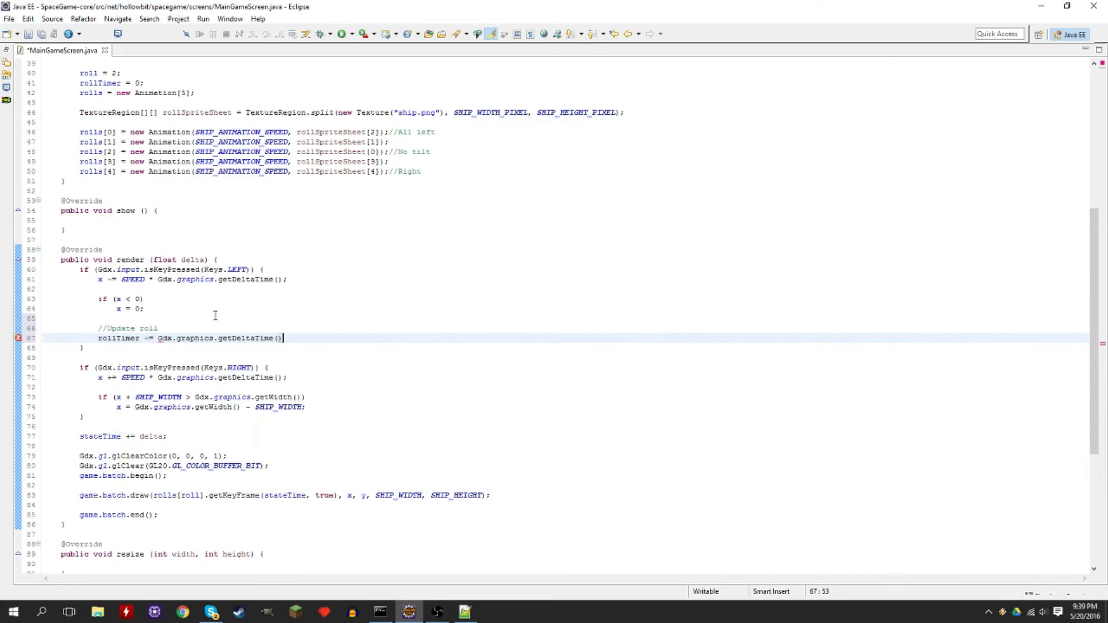
text(;)
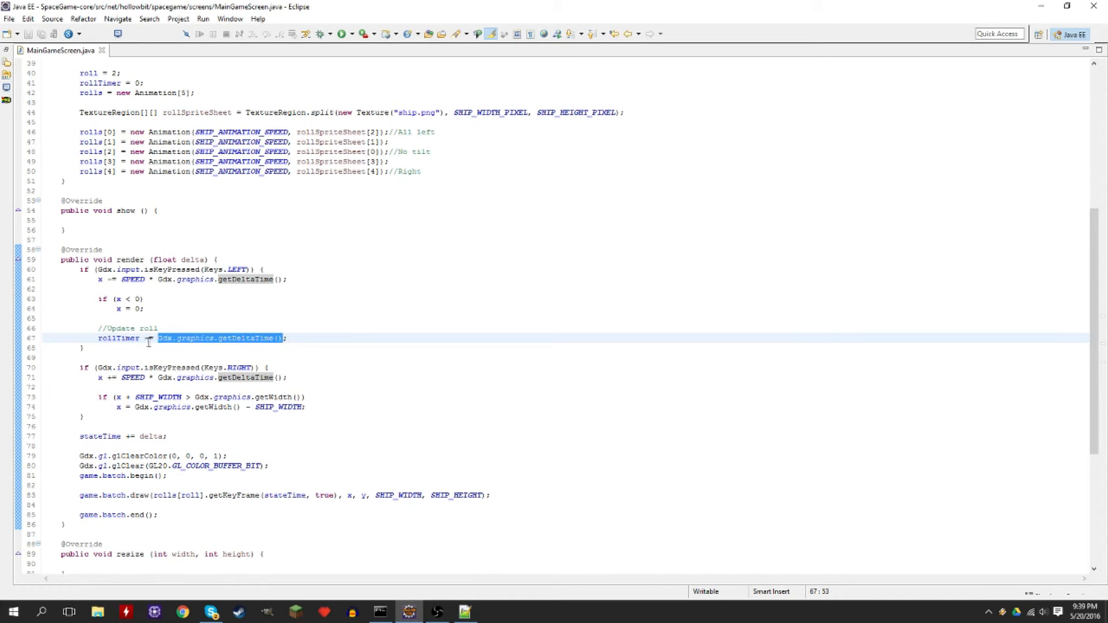
double_click(117, 338)
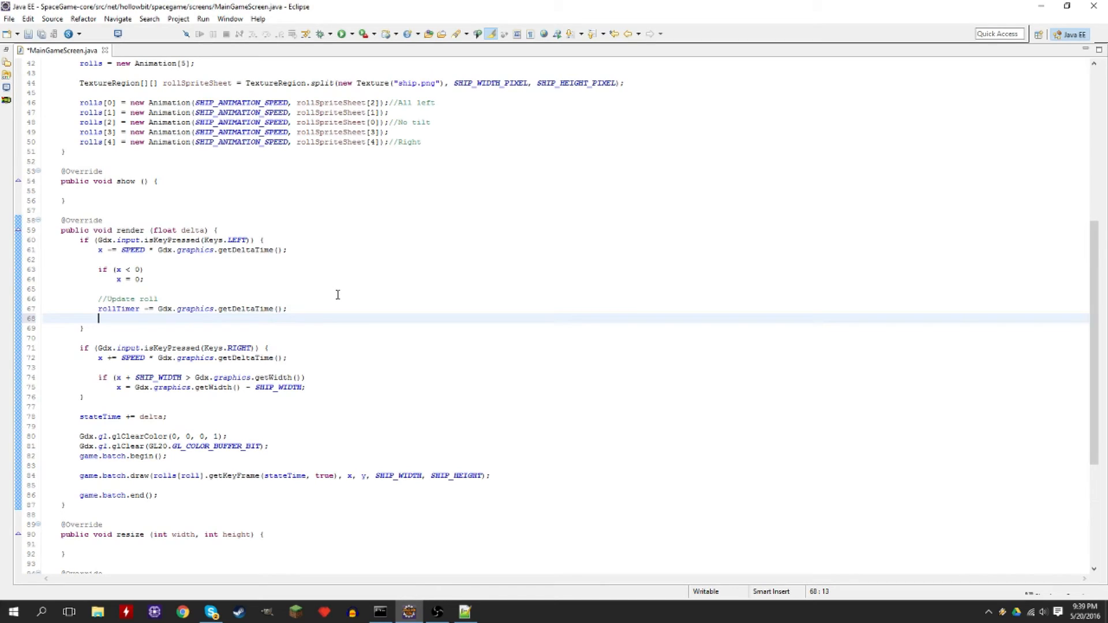
Add an empty 'if (Math.abs(rollTimer) > ROLL_TIMER_SWITCH_TIME)' block under the timer update.
text(if ())
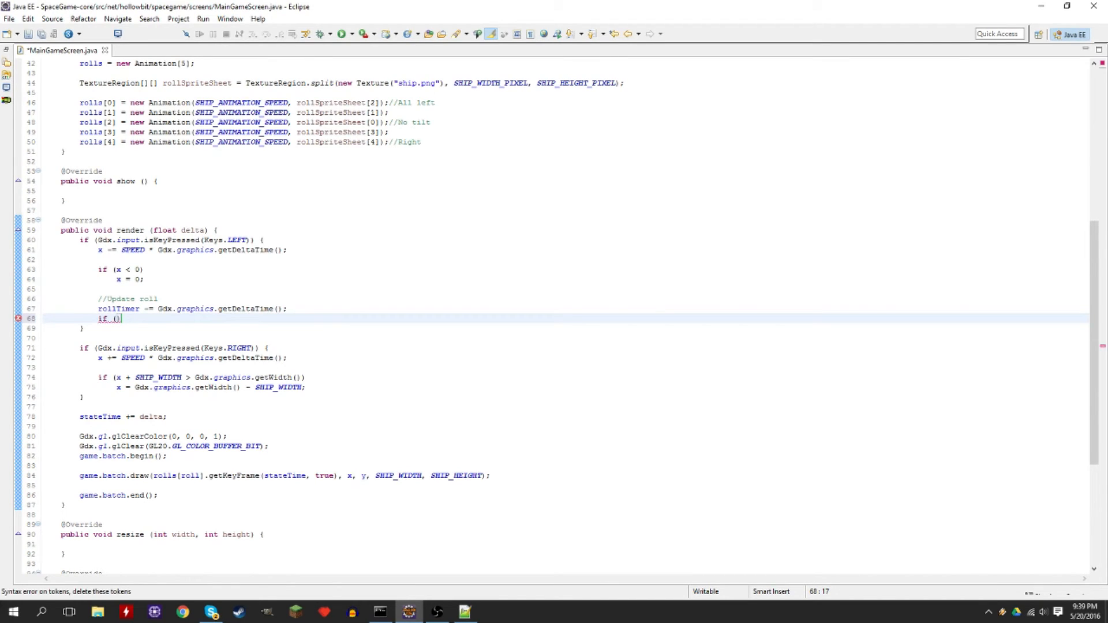
text(rollTimer <)
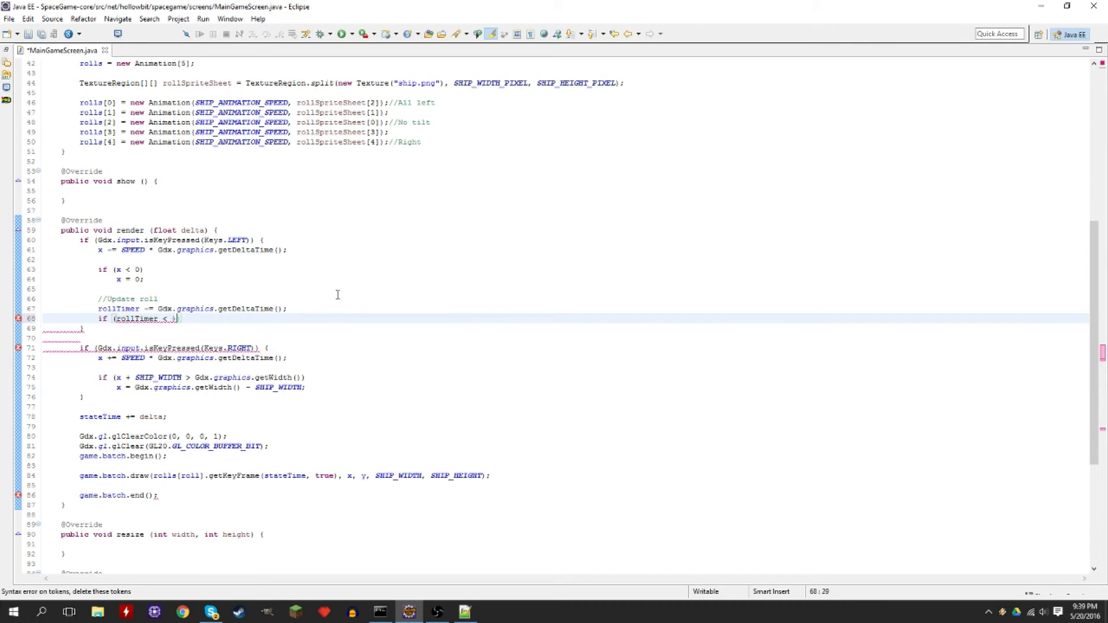
text(-ROLL_TIMER_SWITCH_TIME)
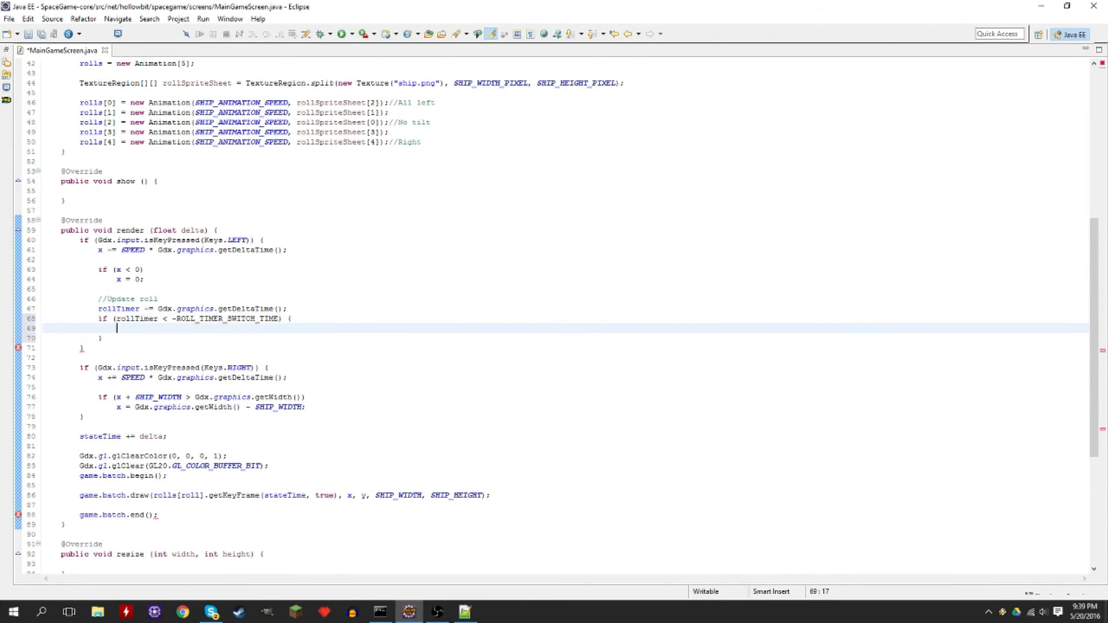
double_click(144, 318)
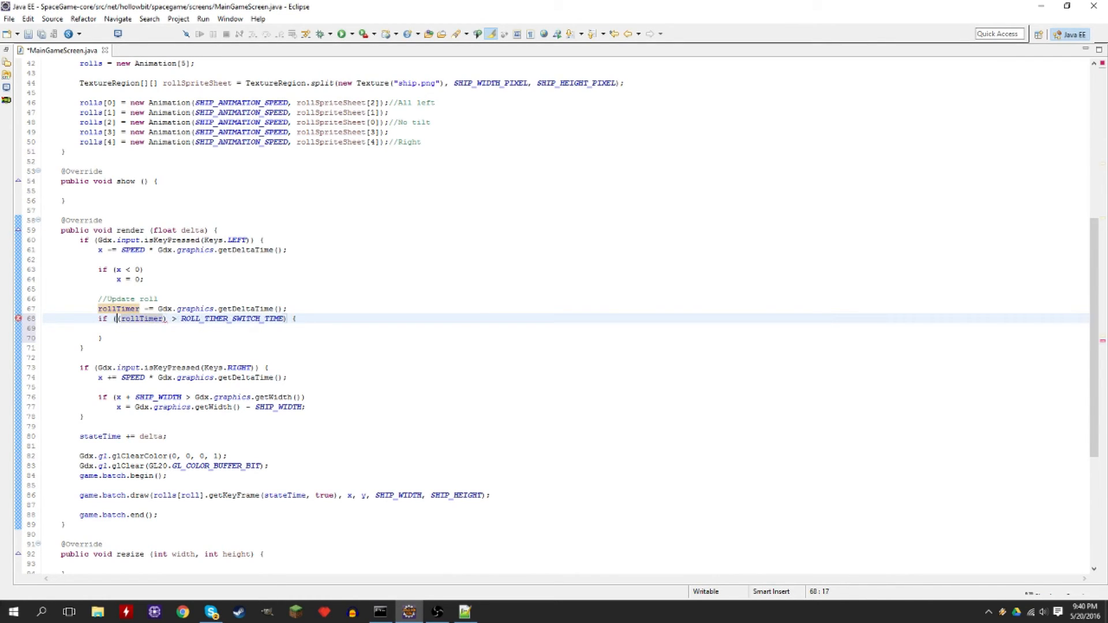
text(Math.abs()
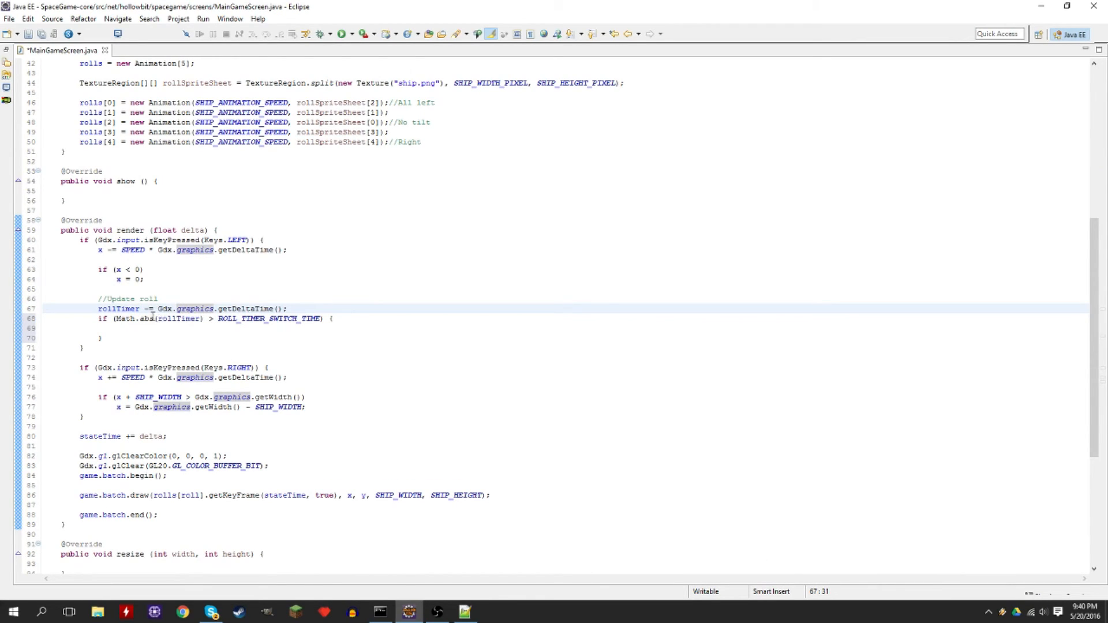
Highlight rollTimer, the timer update line and the Update roll comment while explaining.
double_click(119, 309)
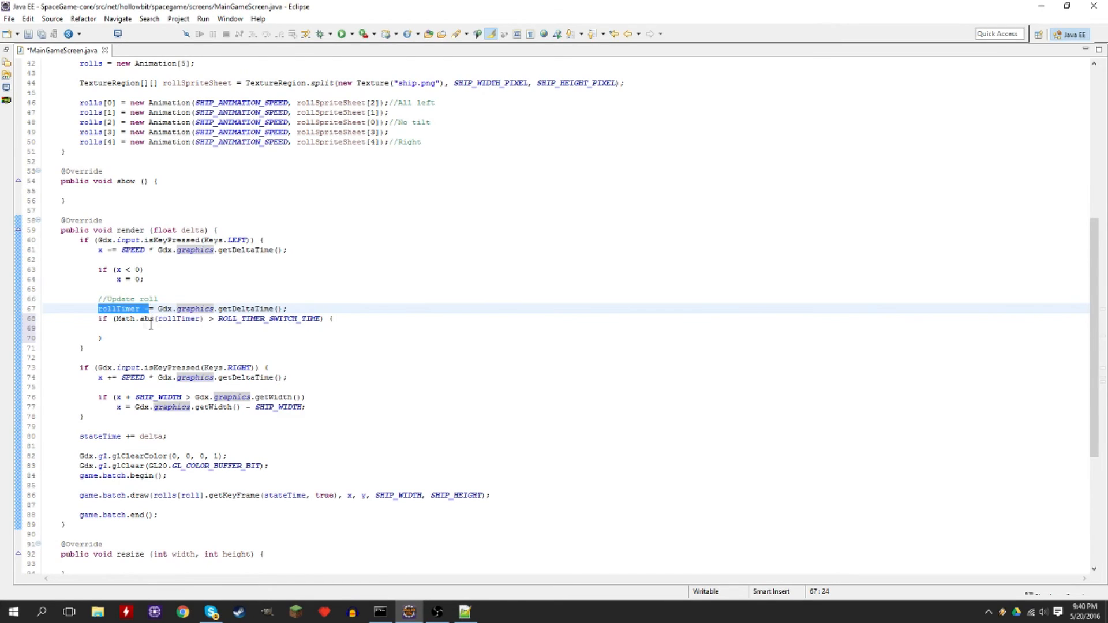
double_click(167, 319)
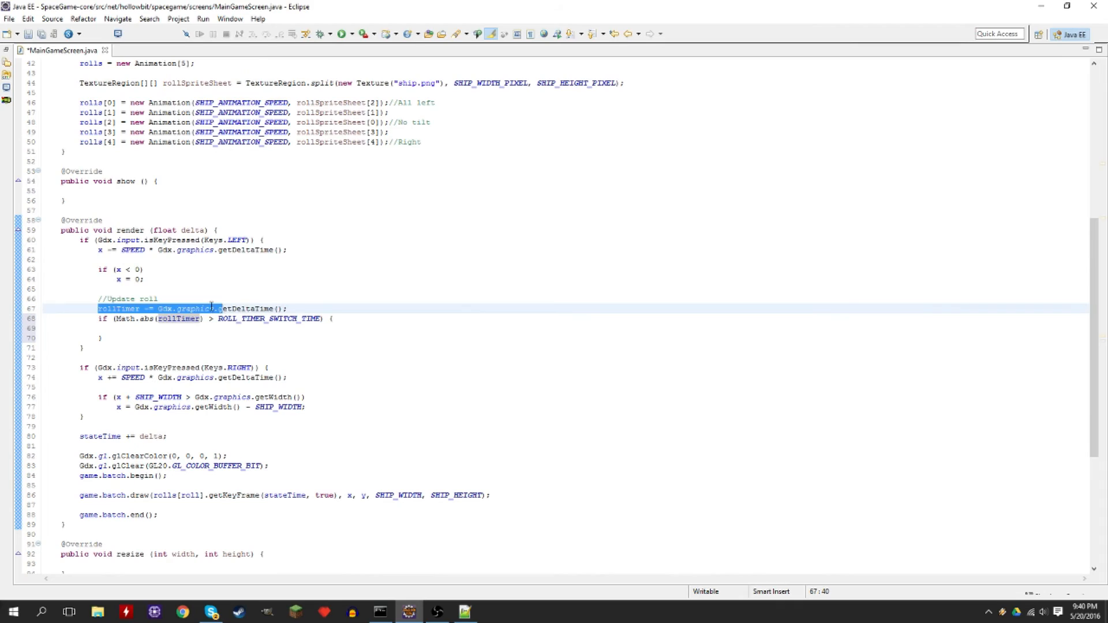
double_click(172, 318)
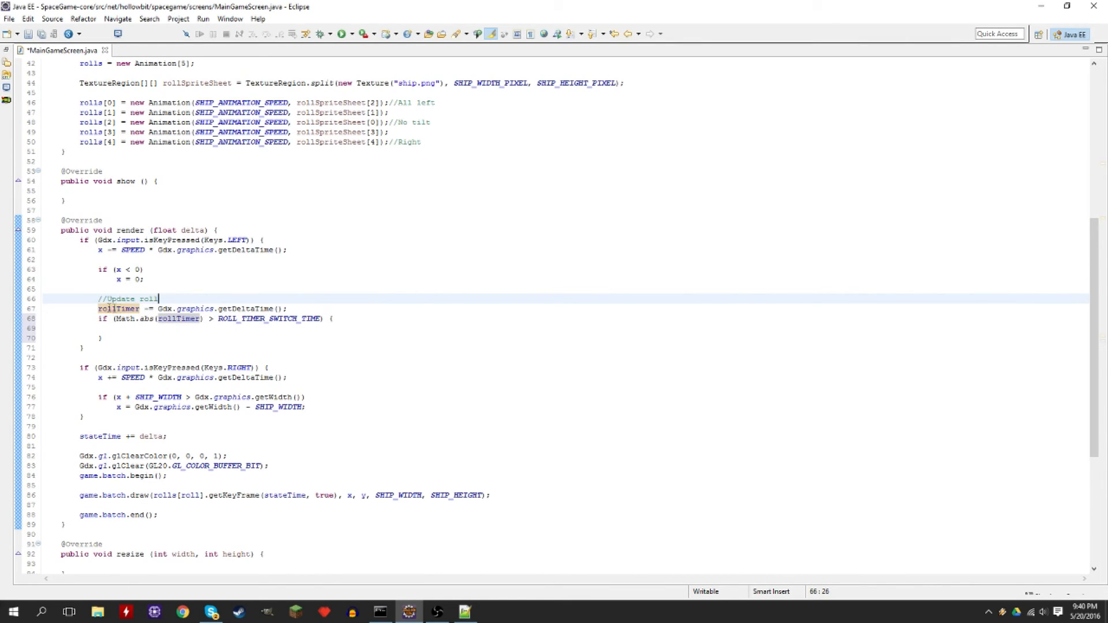
double_click(178, 309)
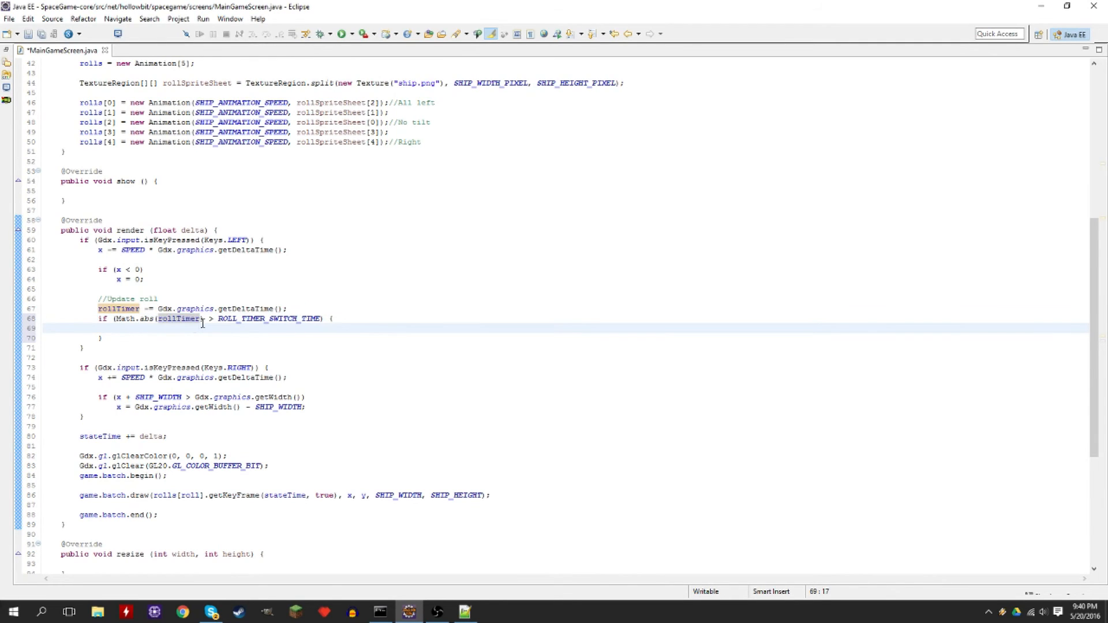
Inside the left roll check, reset rollTimer = 0 and decrement roll with roll--.
text(rollTimer)
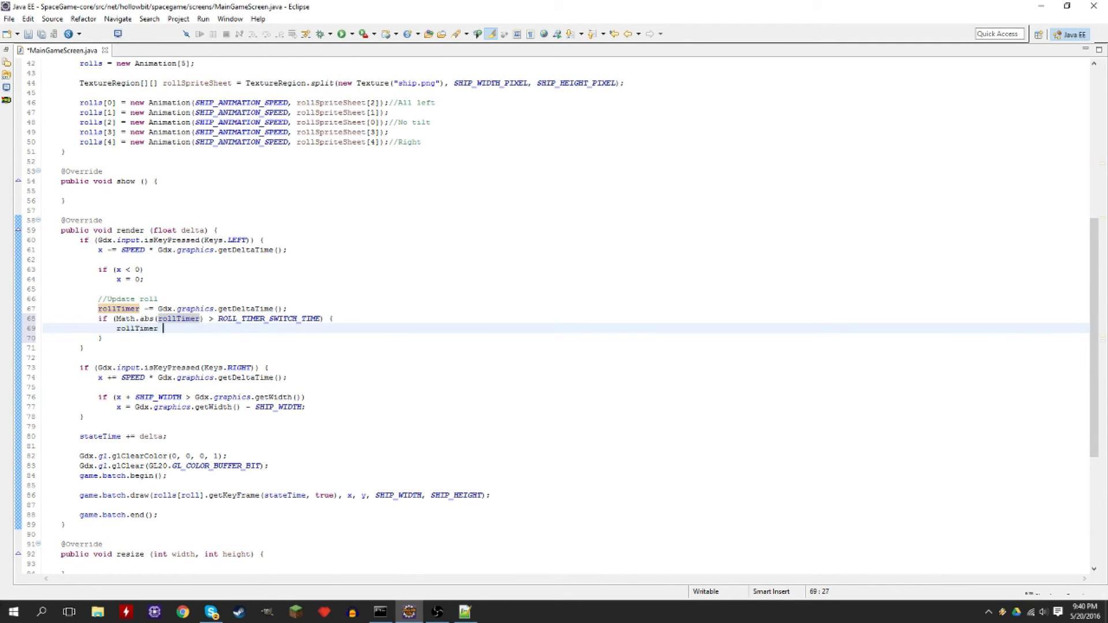
text(= 0;)
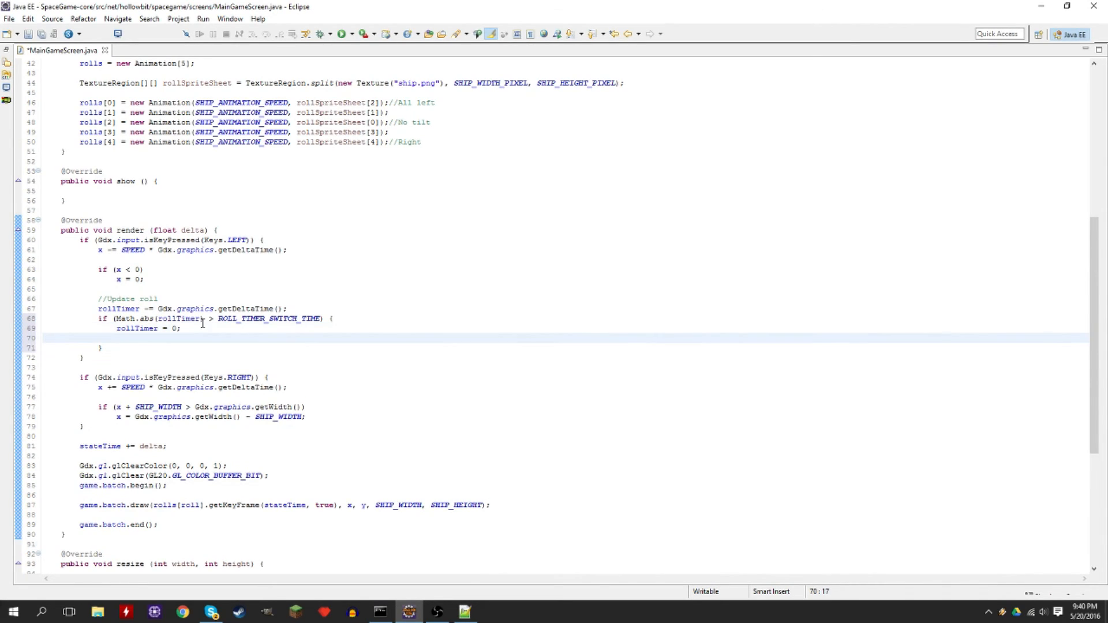
text(roll--)
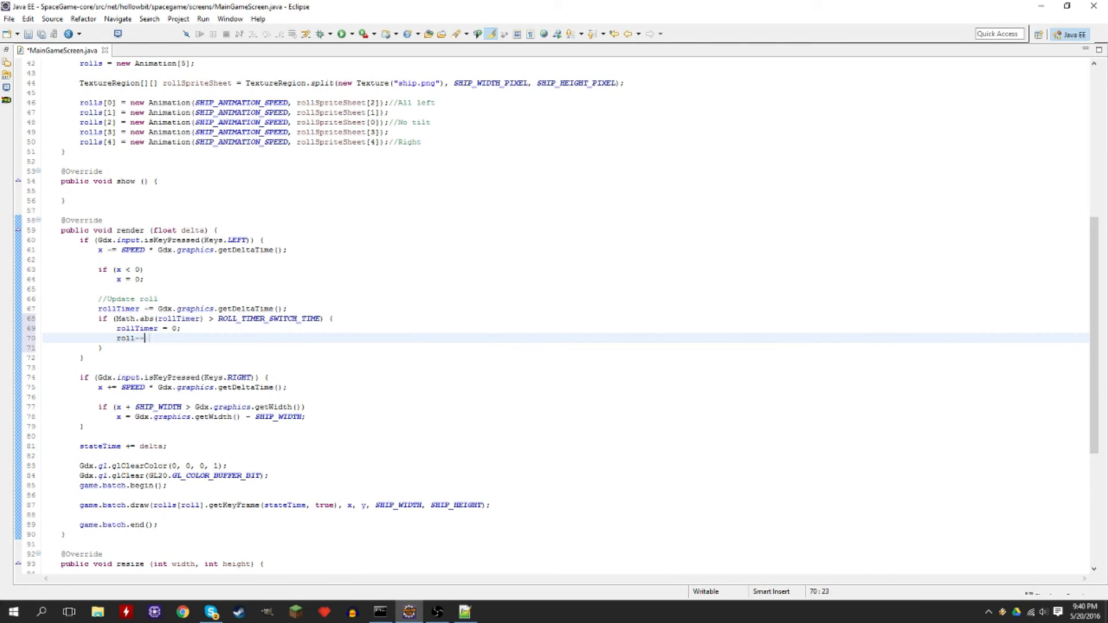
text(;)
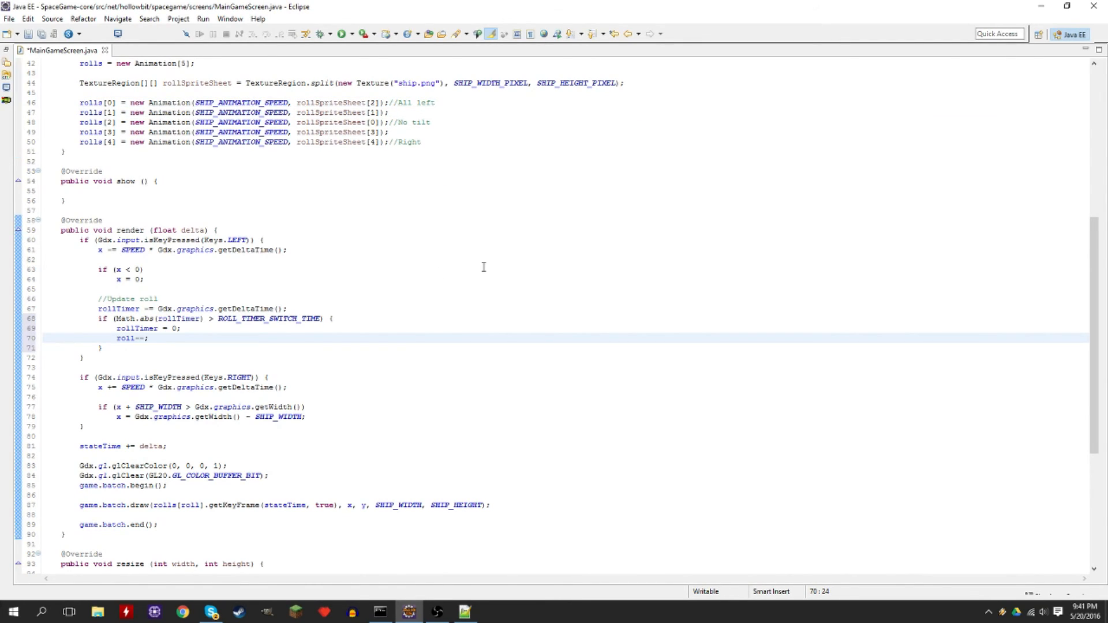
Add the clamp if (roll < 0) roll = 0 after the decrement, using the x clamping lines as reference.
drag(99, 259, 144, 279)
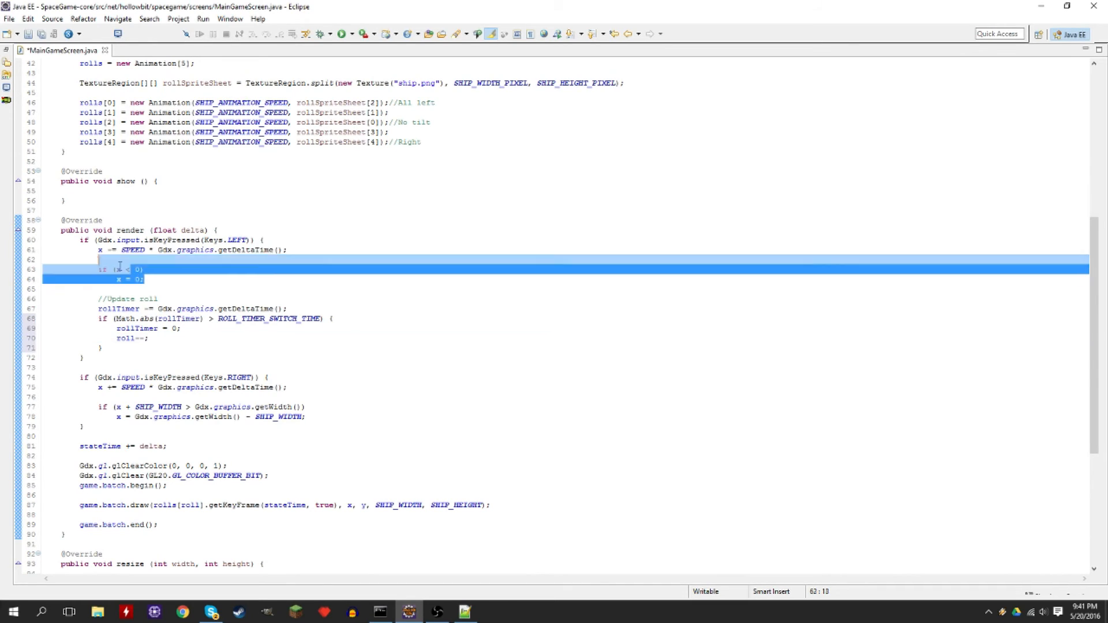
click(149, 338)
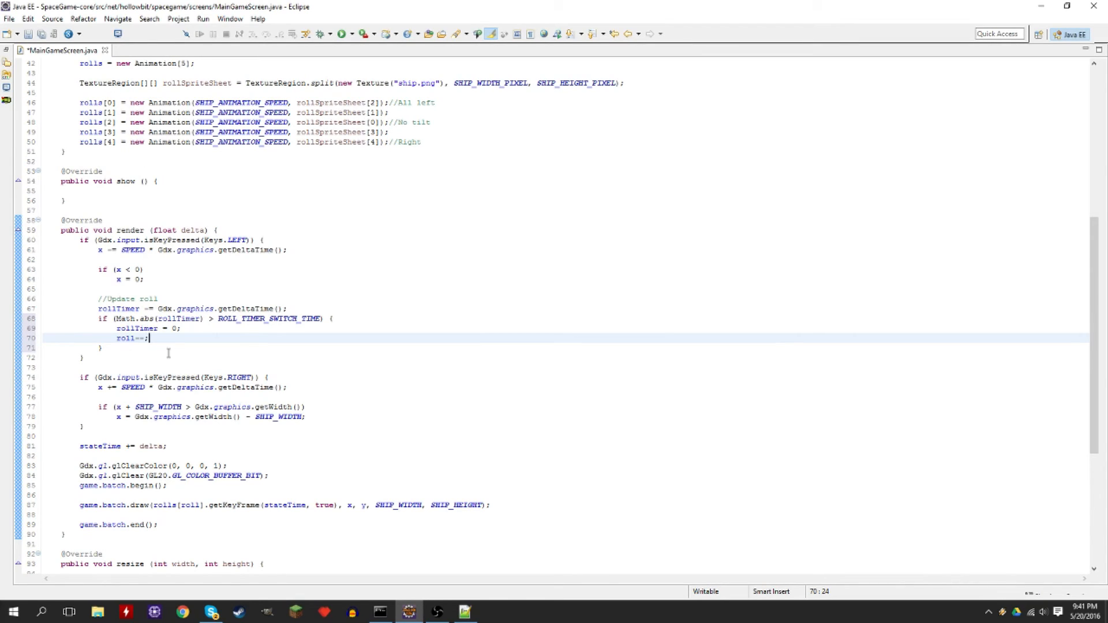
text(io)
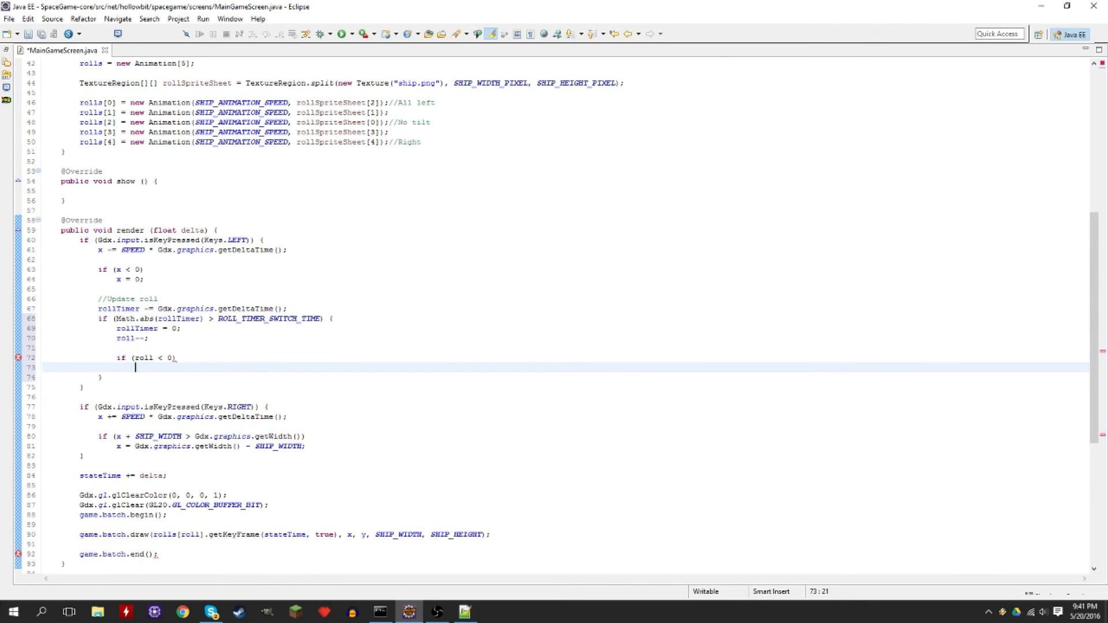
text(roll = 0)
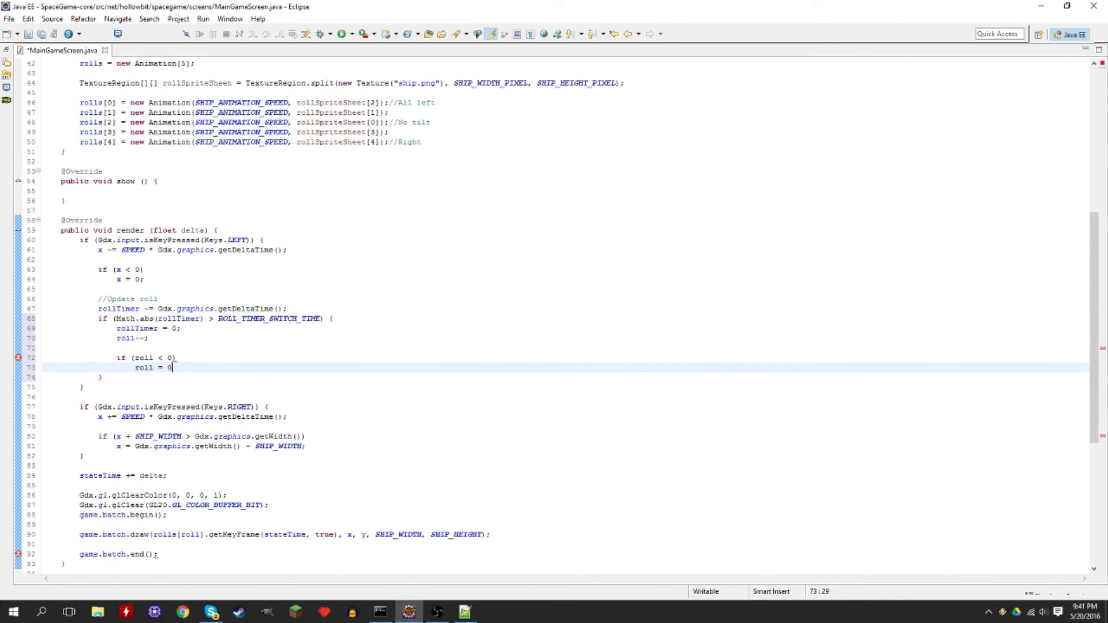
text(;)
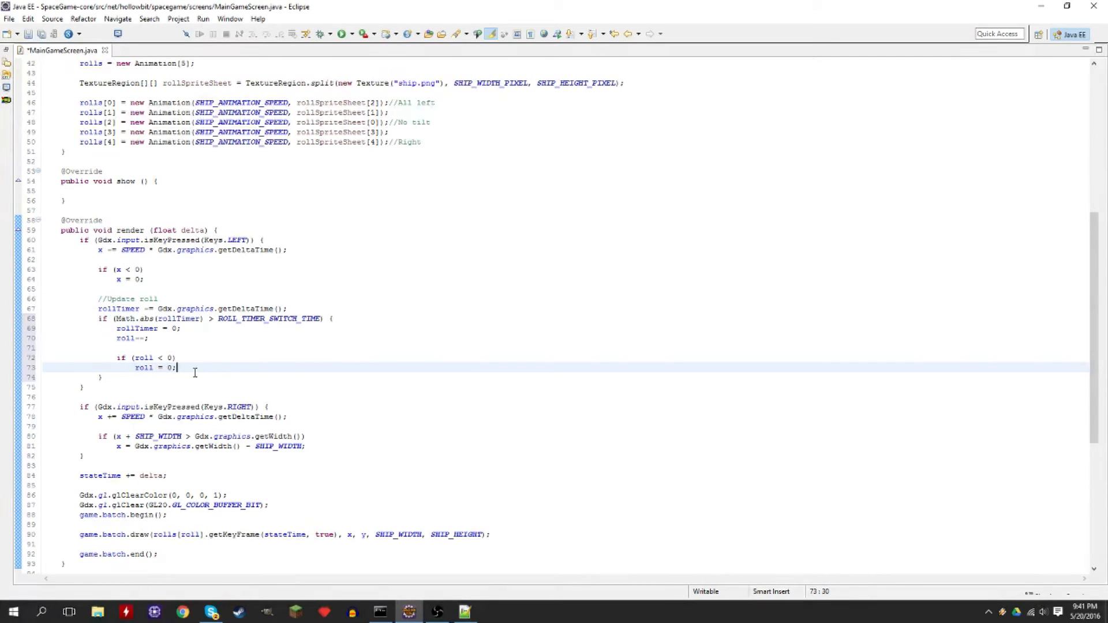
scroll(down, 3)
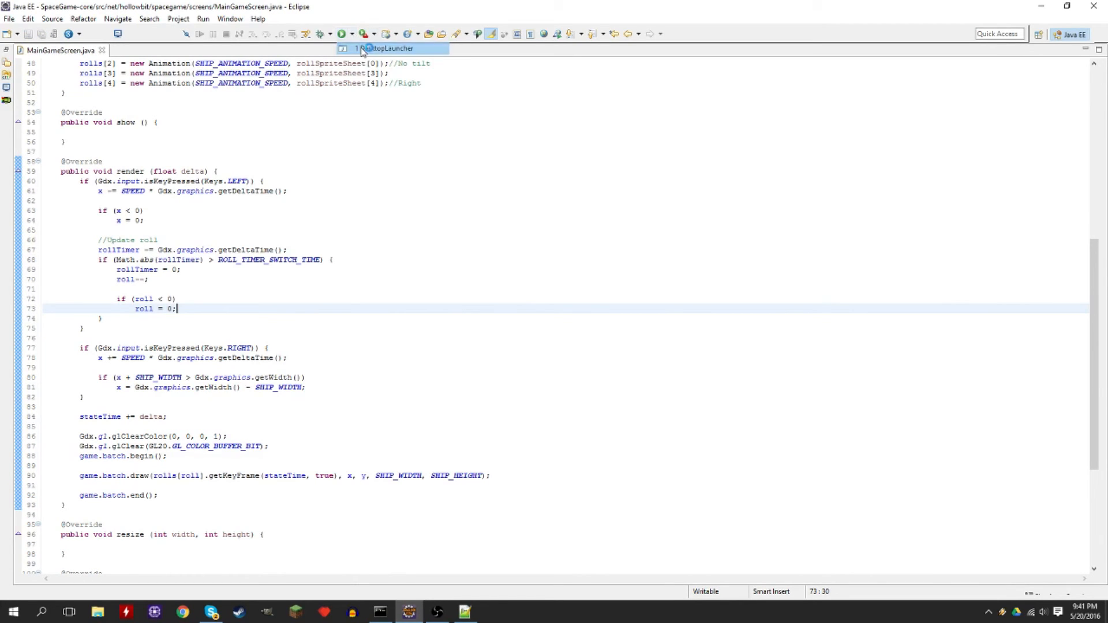
click(341, 34)
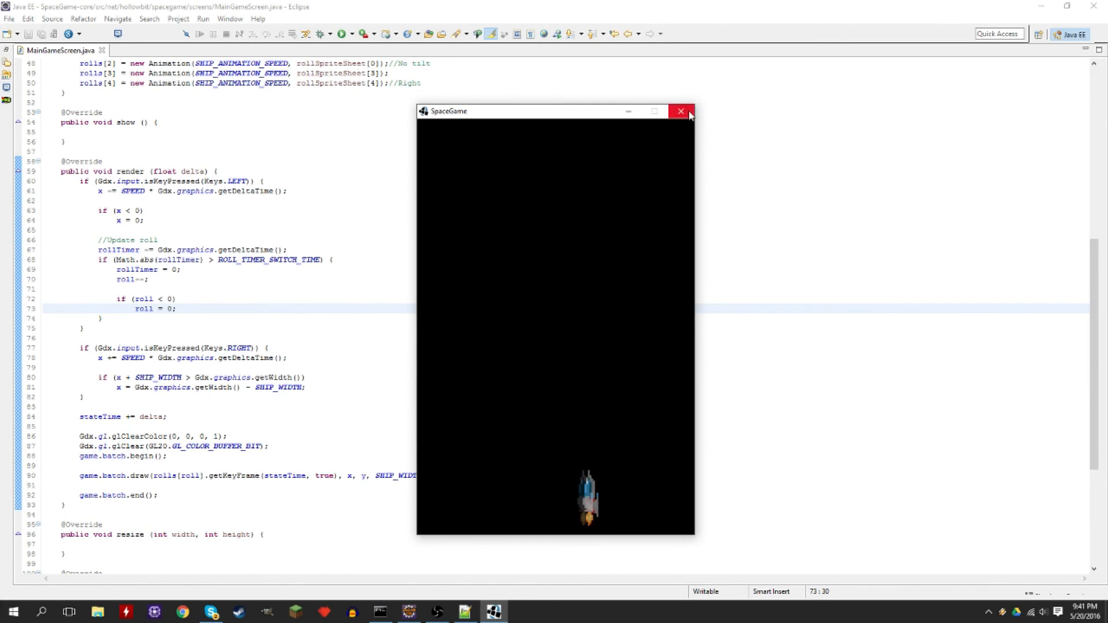
click(681, 111)
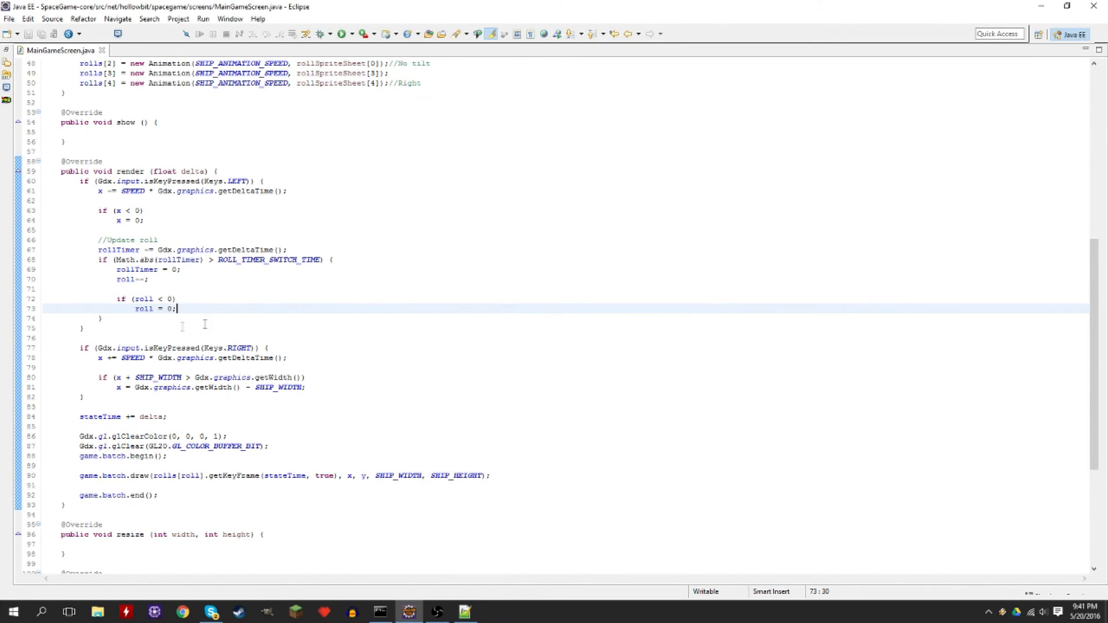
click(210, 387)
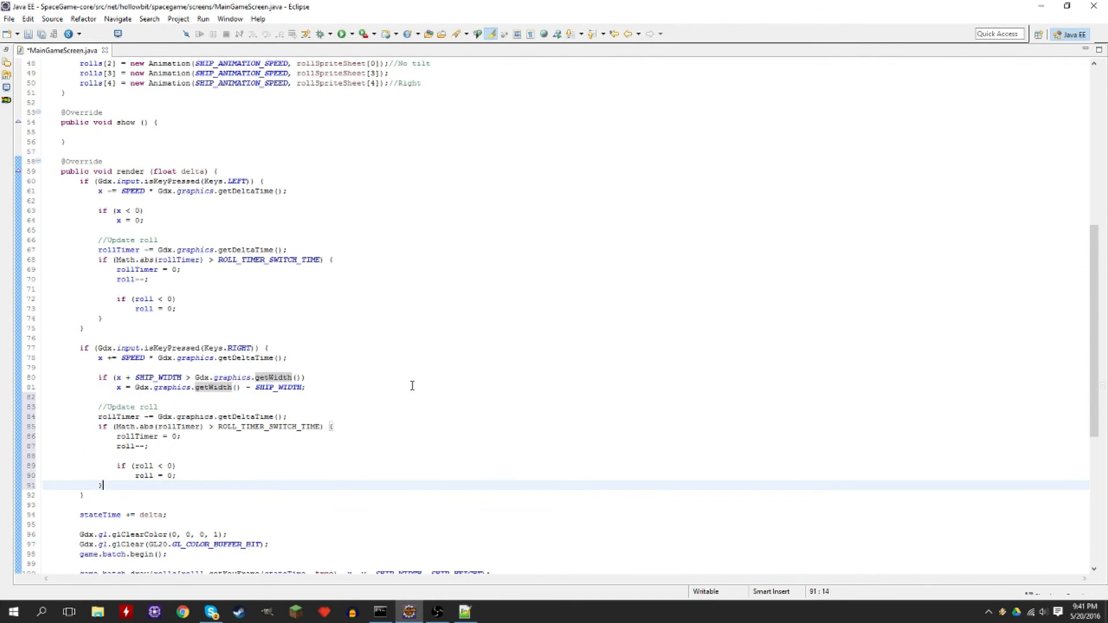
Adapt the copied roll block for the right branch so roll increments and clamps with if (roll > 4) roll = 4.
click(147, 417)
text(+)
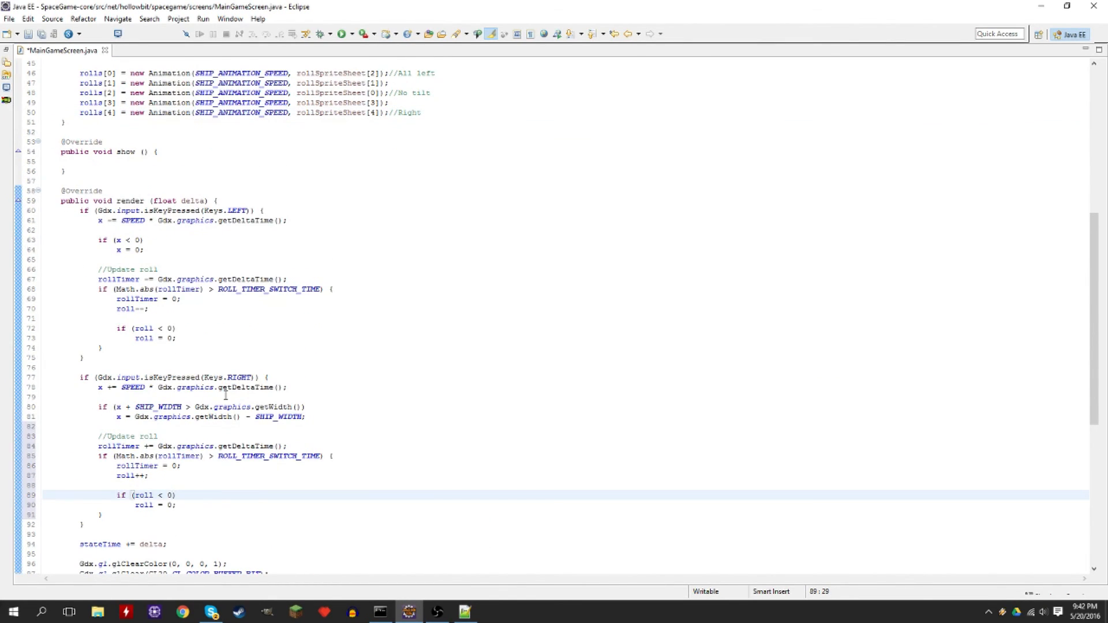
text(> 4)
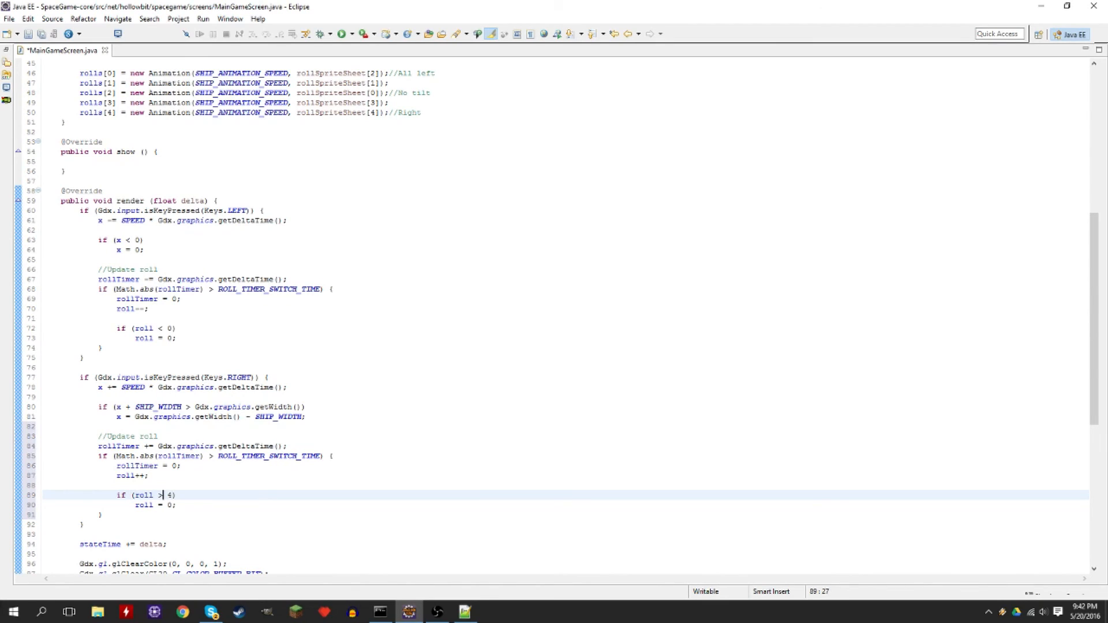
text(4)
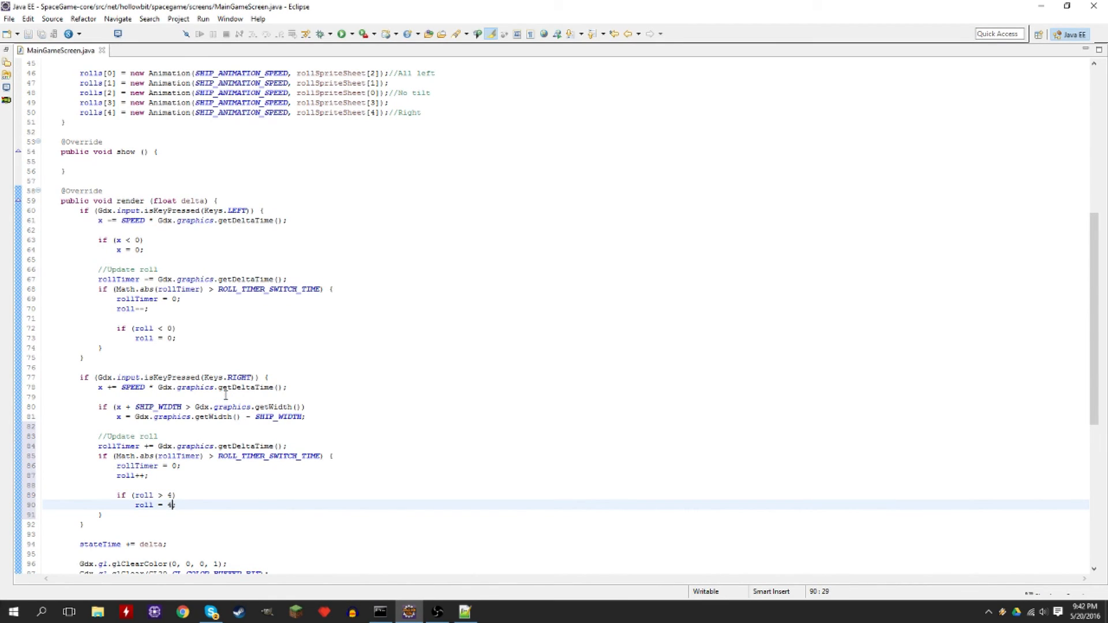
Launch SpaceGame via DesktopLauncher and start Play to show the ship on the main game screen.
click(341, 33)
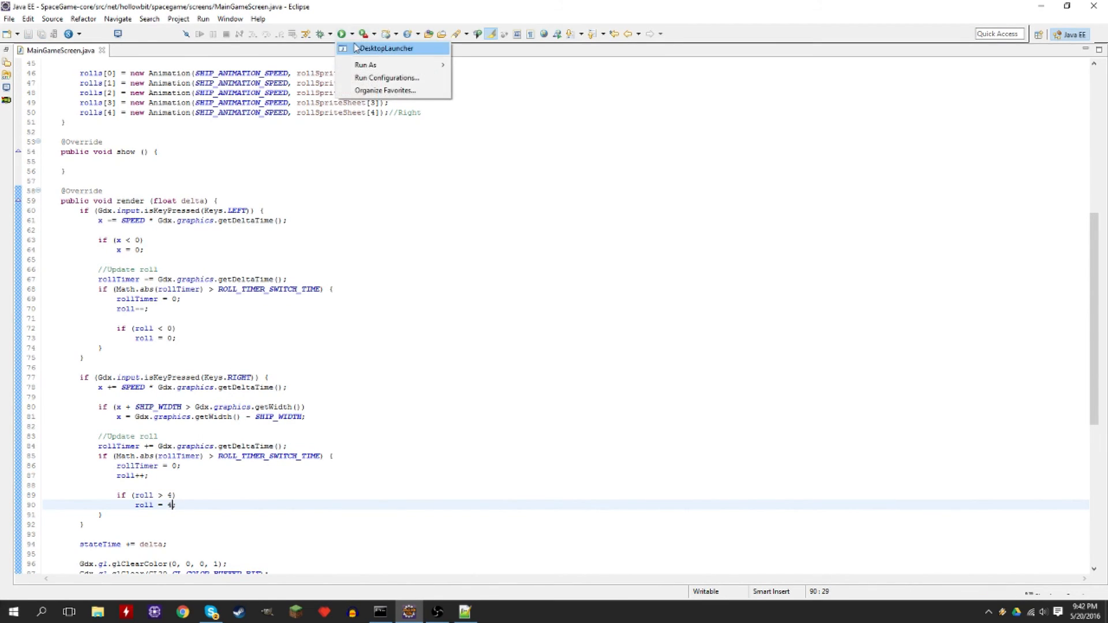
click(386, 48)
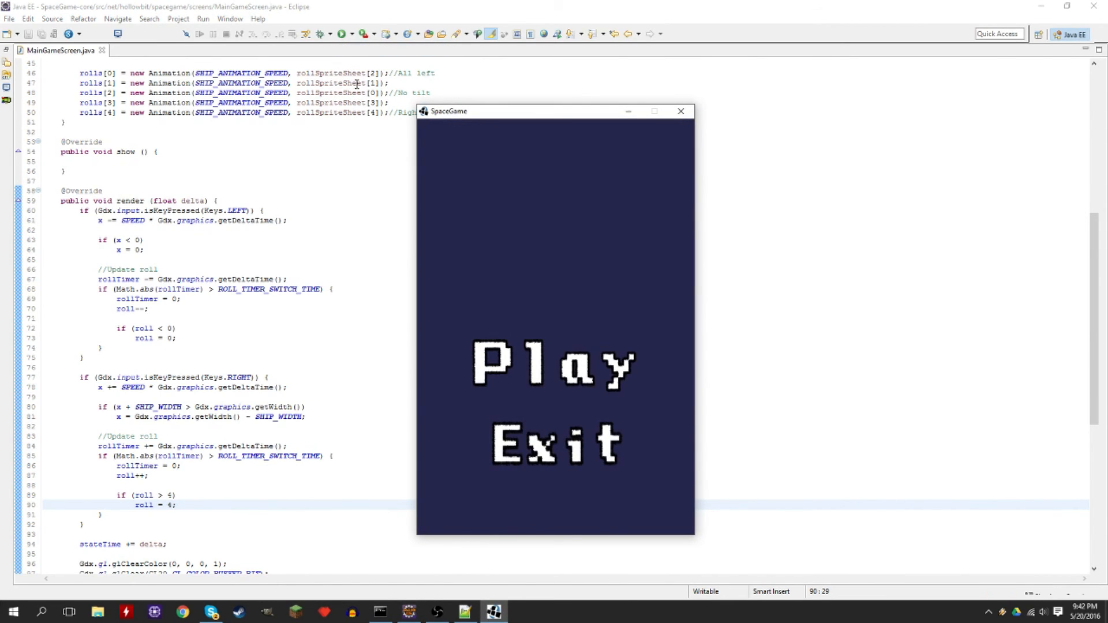
click(552, 363)
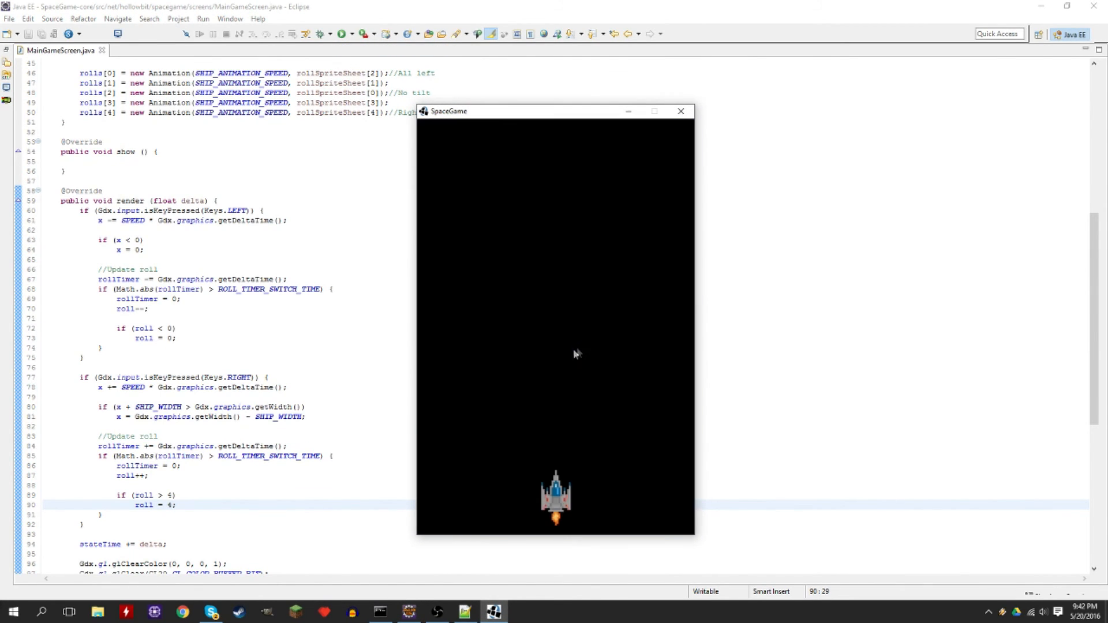